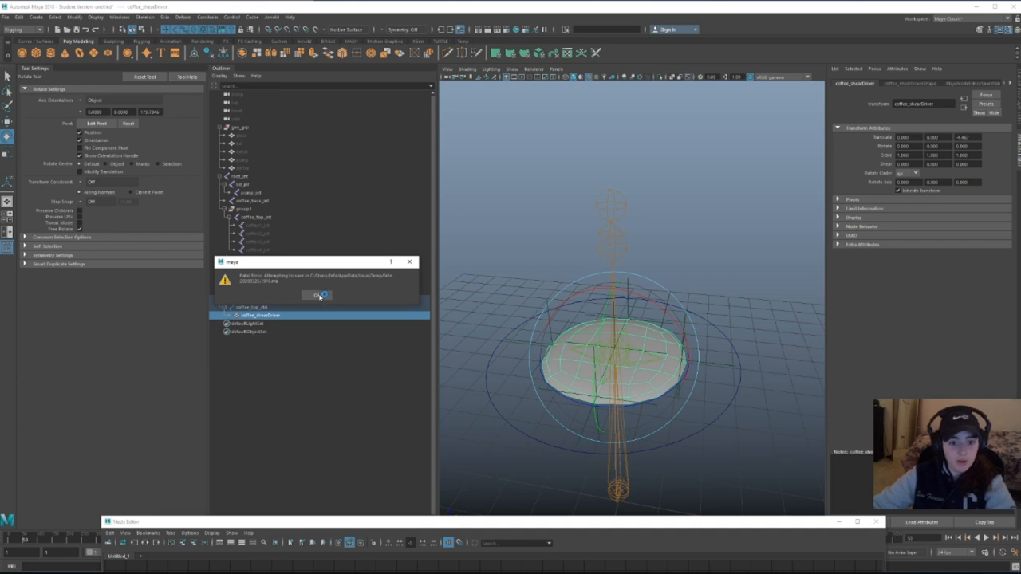
Acknowledge the Maya Fatal Error so the crashed scene saves to a temp file
left_click(317, 296)
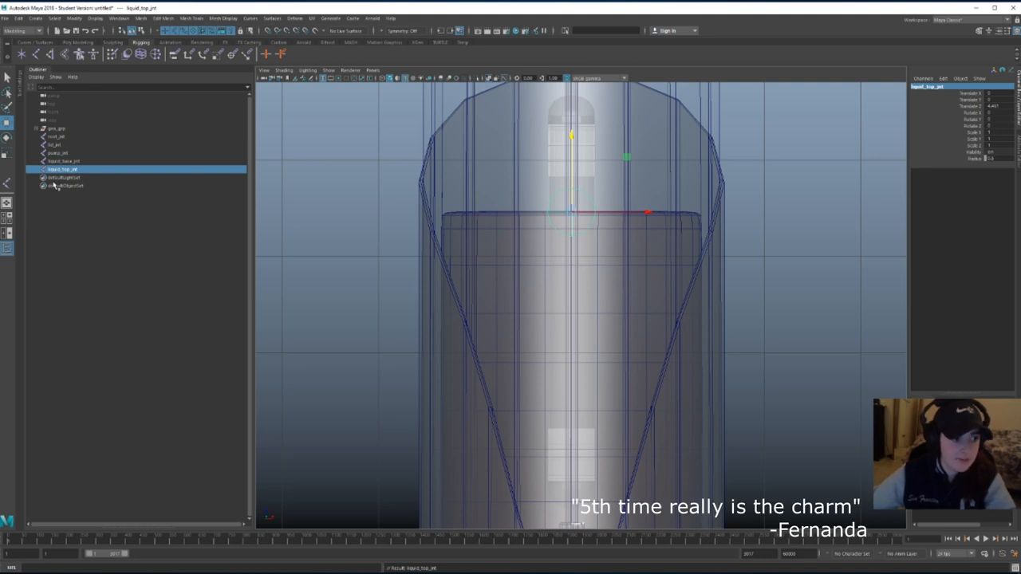
Parent the pump, lid and liquid joints under root_jnt
left_click(60, 153)
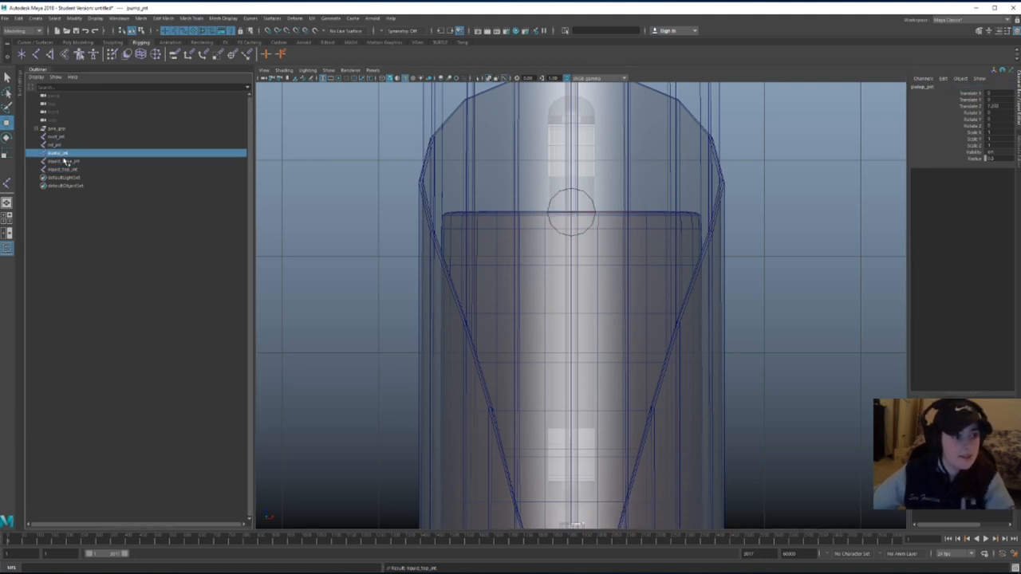
left_click(56, 145)
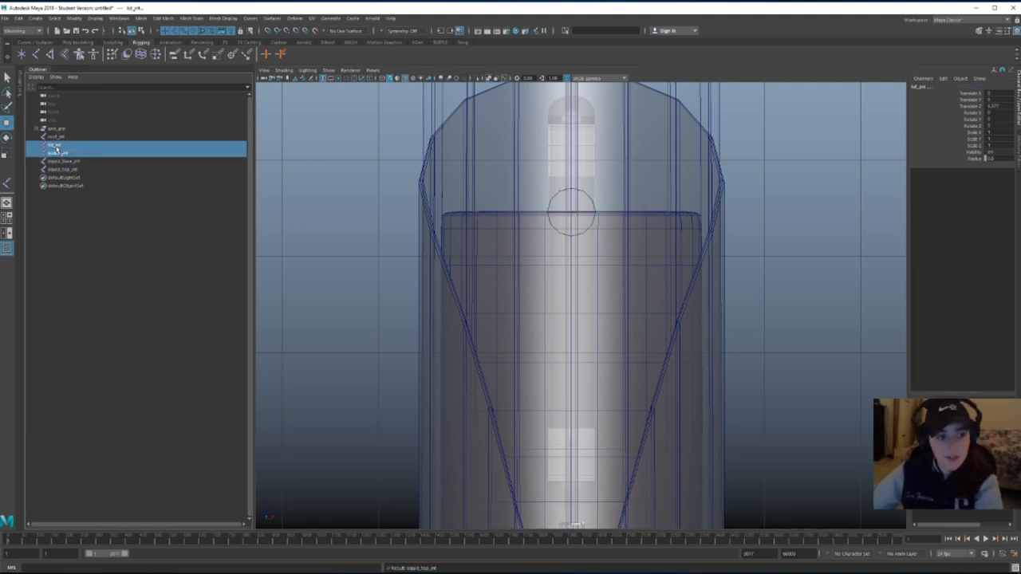
left_click(55, 137)
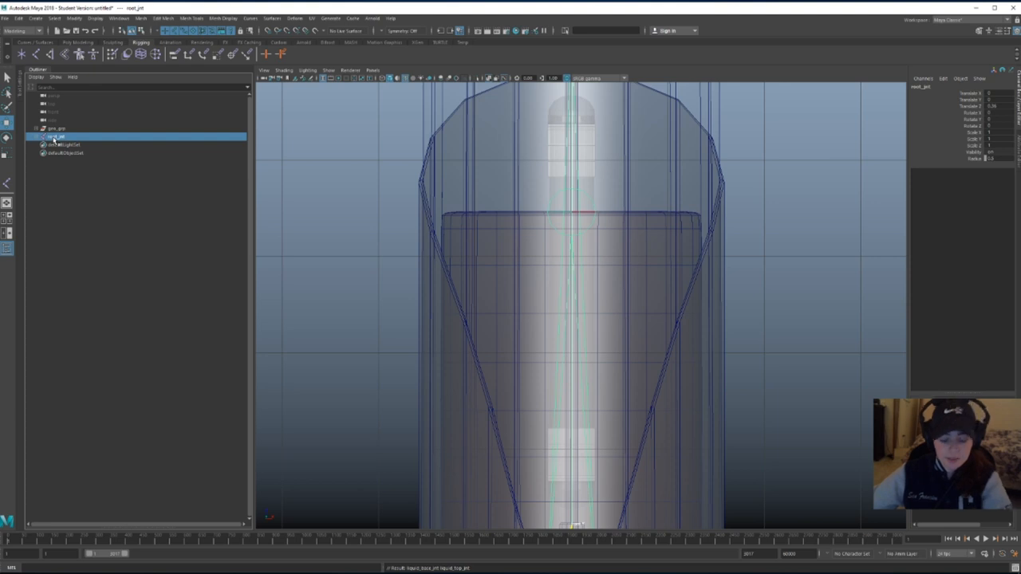
Group the skeleton as skel_grp and start a new display layer
key("ctrl+g")
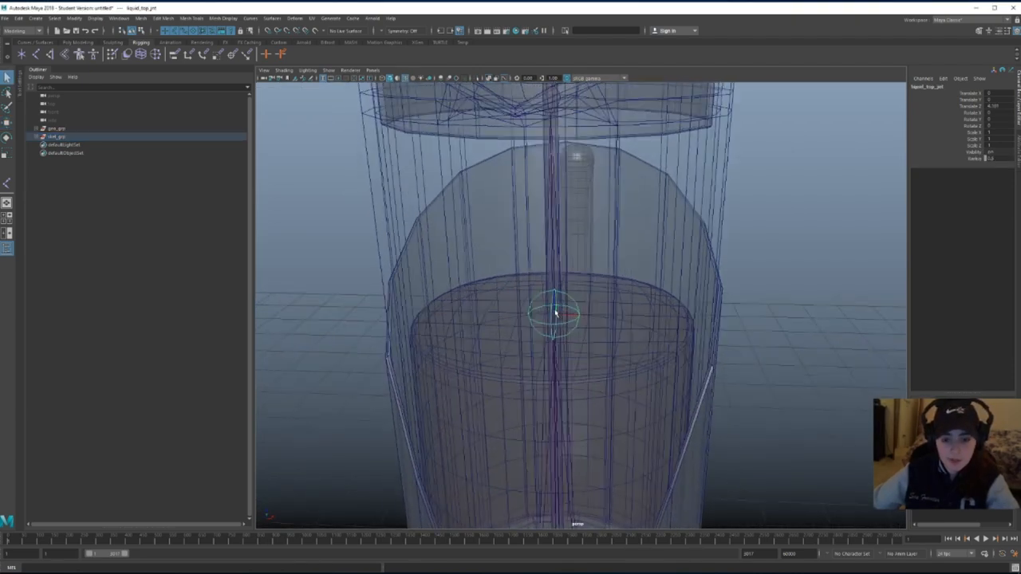
left_click_drag(555, 315, 654, 319)
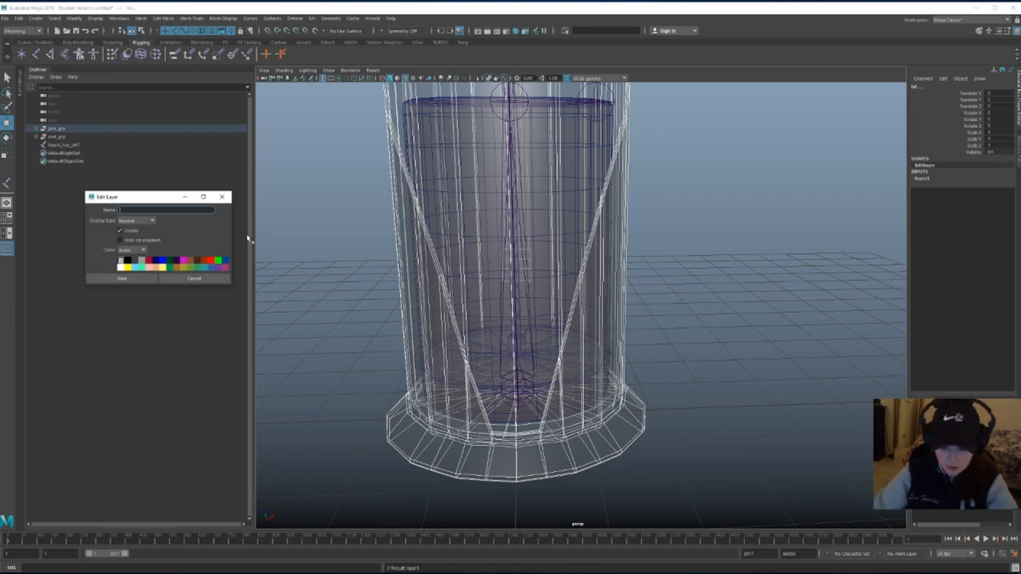
left_click(121, 278)
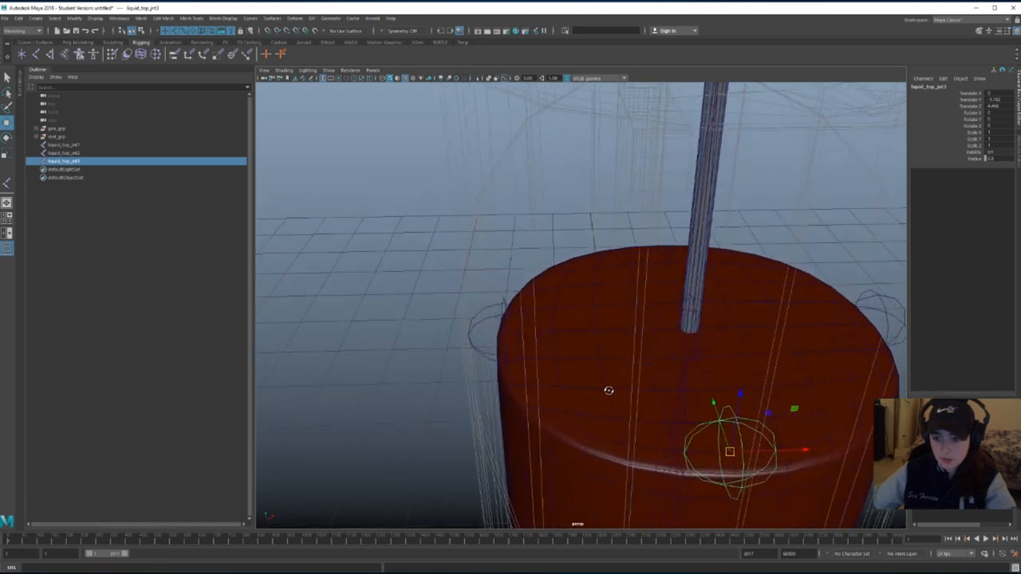
Position the duplicated liquid joints on the rim and rename them liquid_1_jnt through liquid_4_jnt
left_click(63, 154)
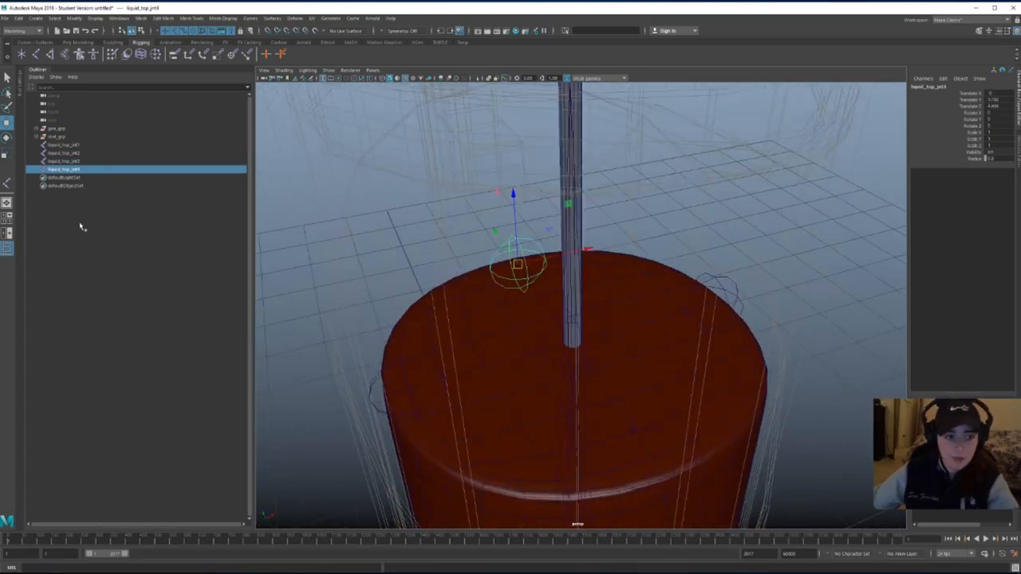
double_click(64, 168)
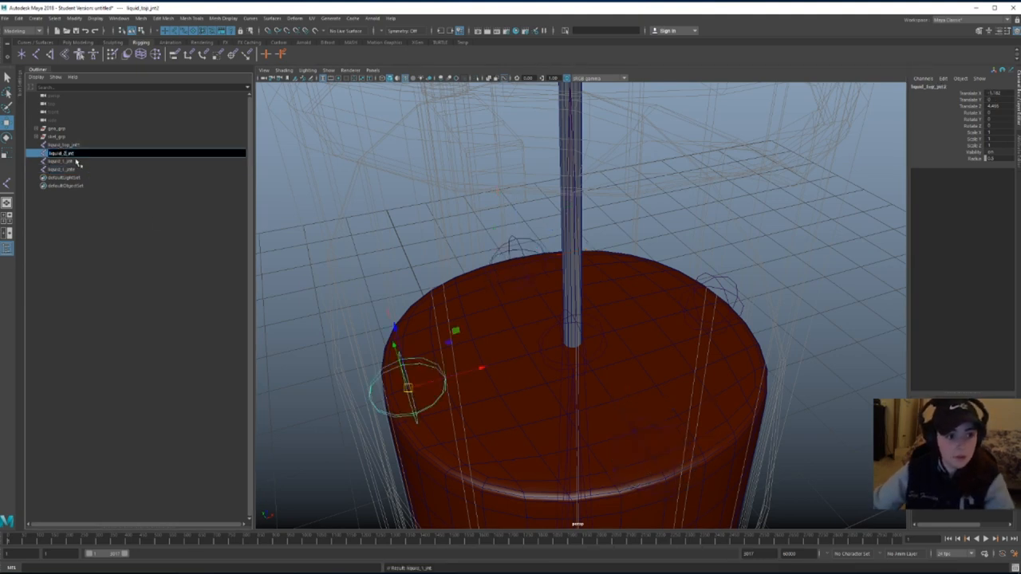
left_click(61, 169)
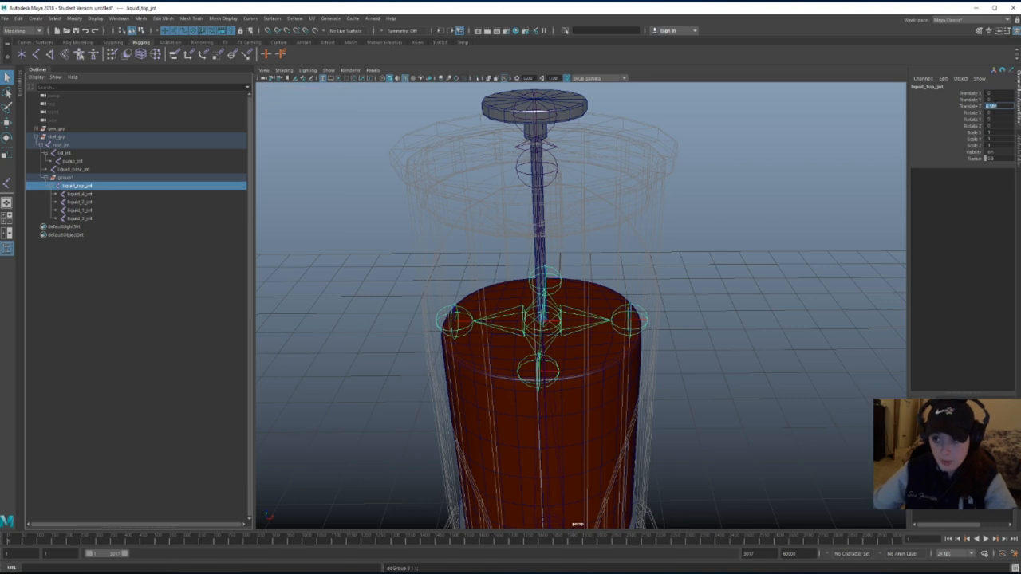
Parent liquid_1–4_jnt under liquid_top_jnt inside a liquid_top_buff group under root_jnt
left_click(72, 176)
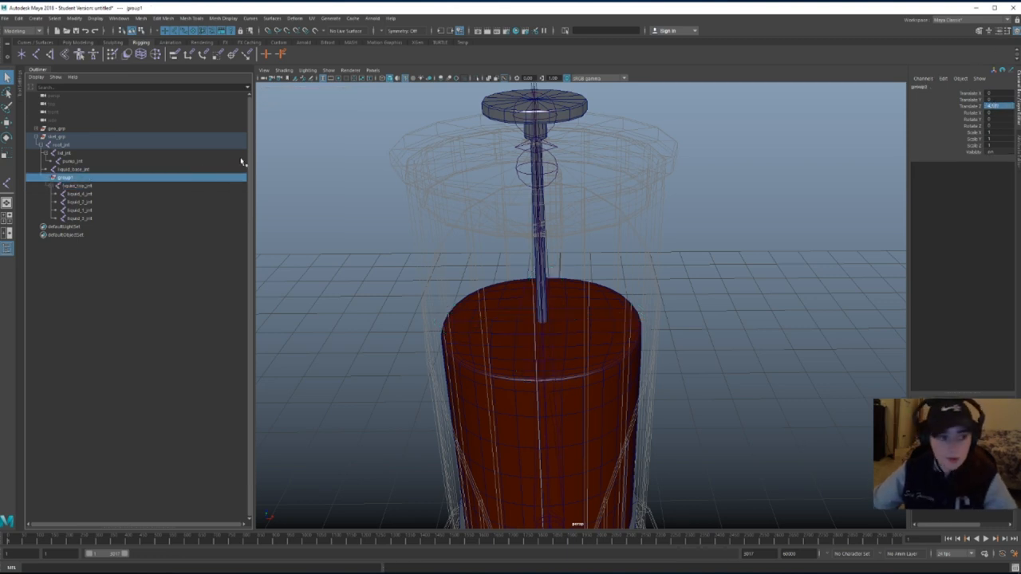
left_click(77, 185)
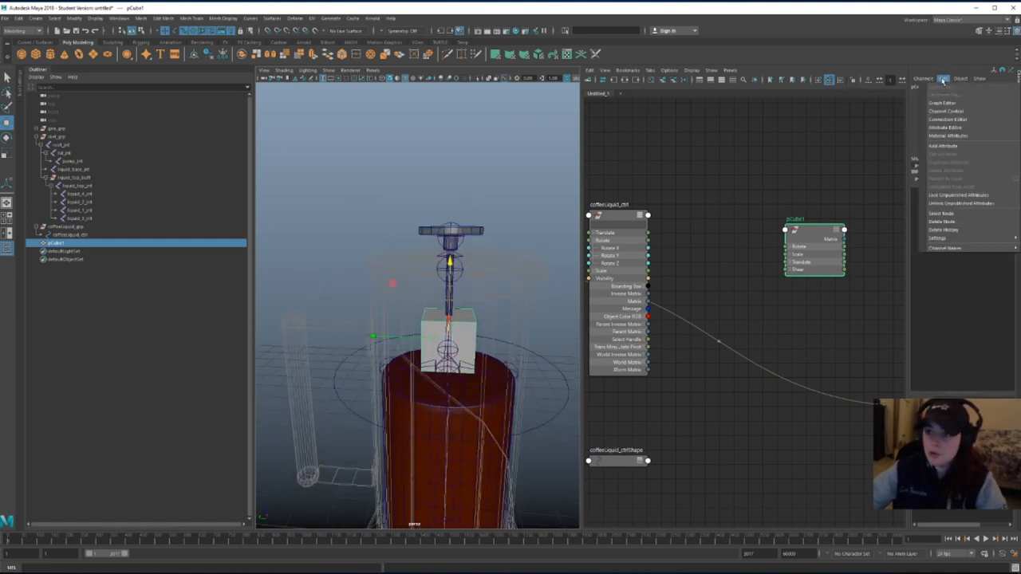
Create coffeeLiquid_ctrl with its group and a pCube1 cube at the liquid top
left_click(945, 110)
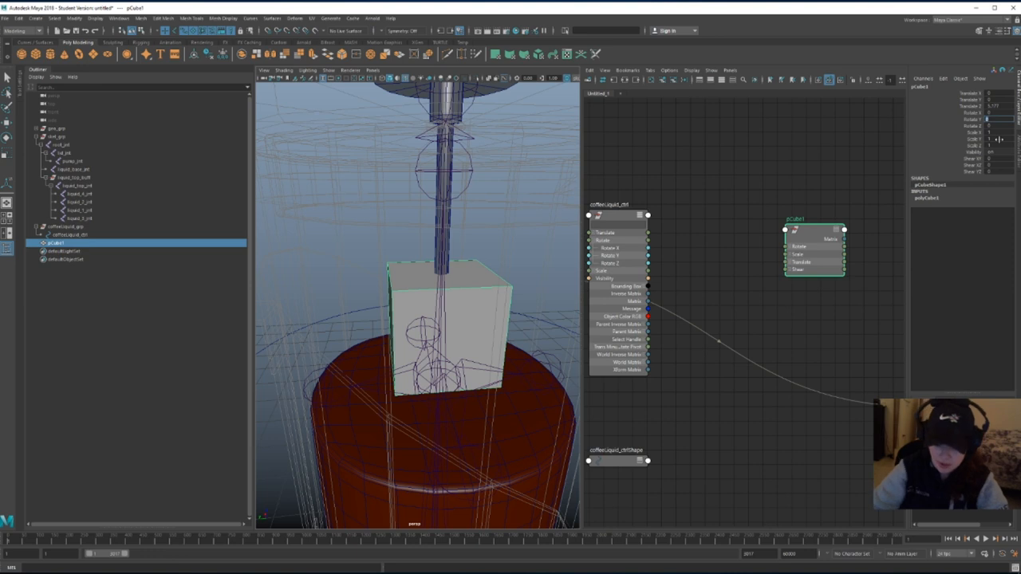
left_click(997, 119)
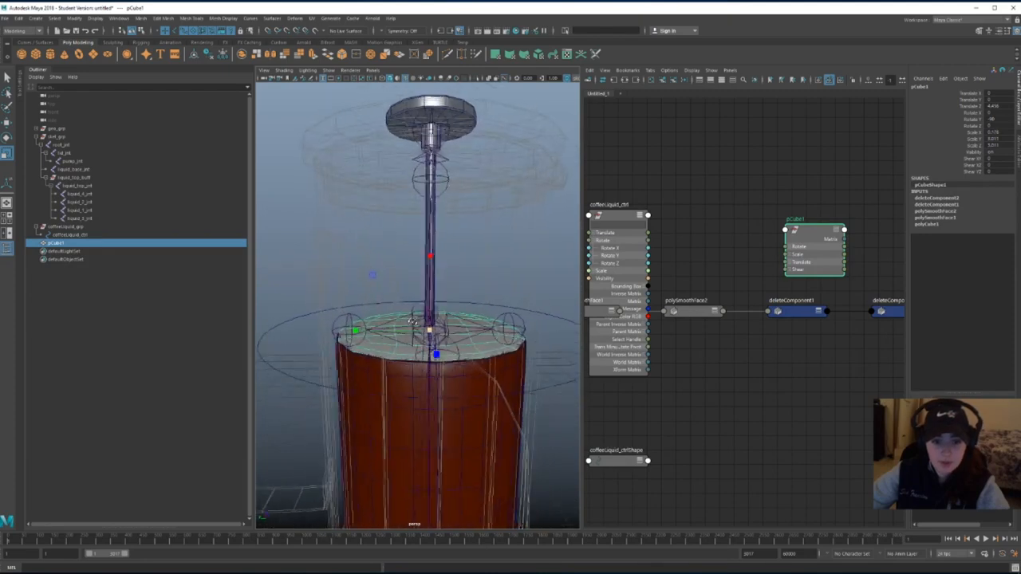
Flatten and smooth the cube into a thin disc on the liquid's top surface
right_click(431, 311)
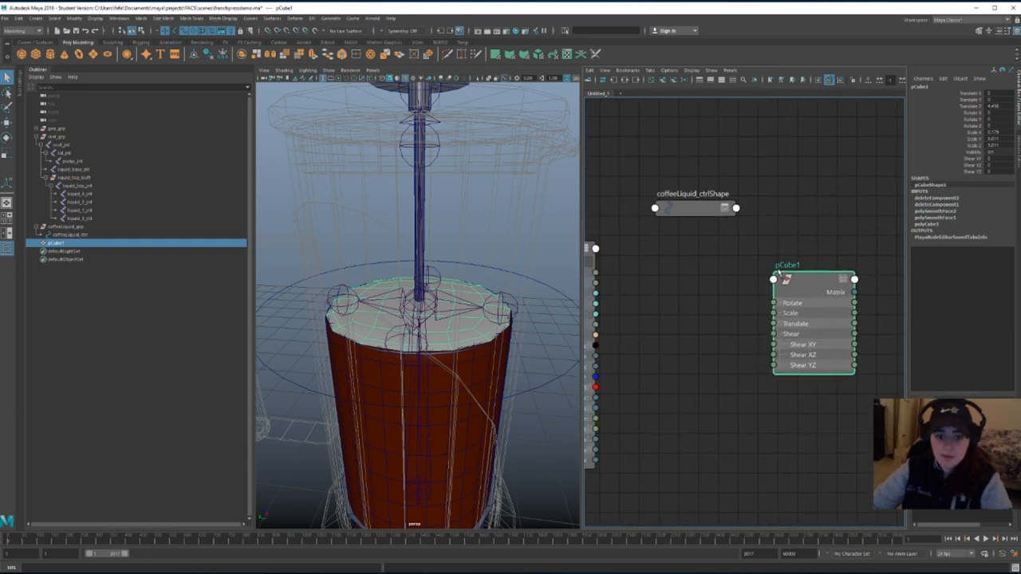
mouse_move(253, 257)
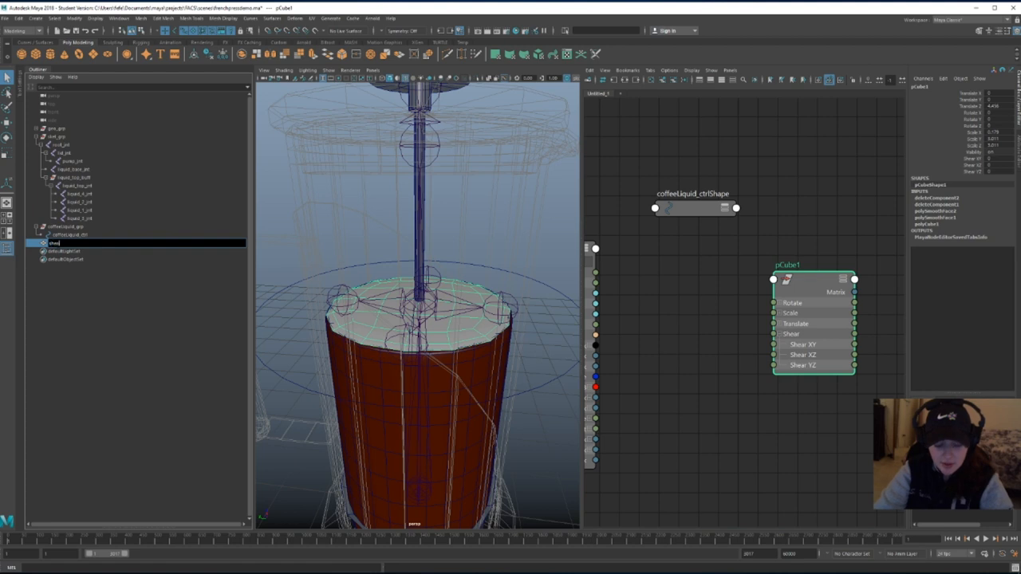
Rename the disc shearDriver and connect coffeeLiquid_ctrl's rotation to its shear
type("shearDriver")
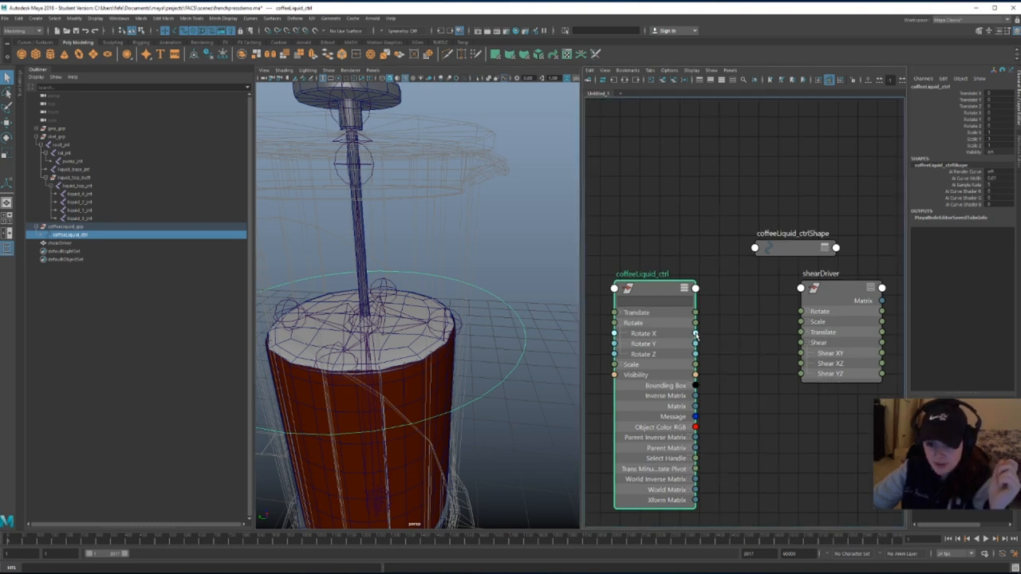
left_click_drag(695, 333, 784, 359)
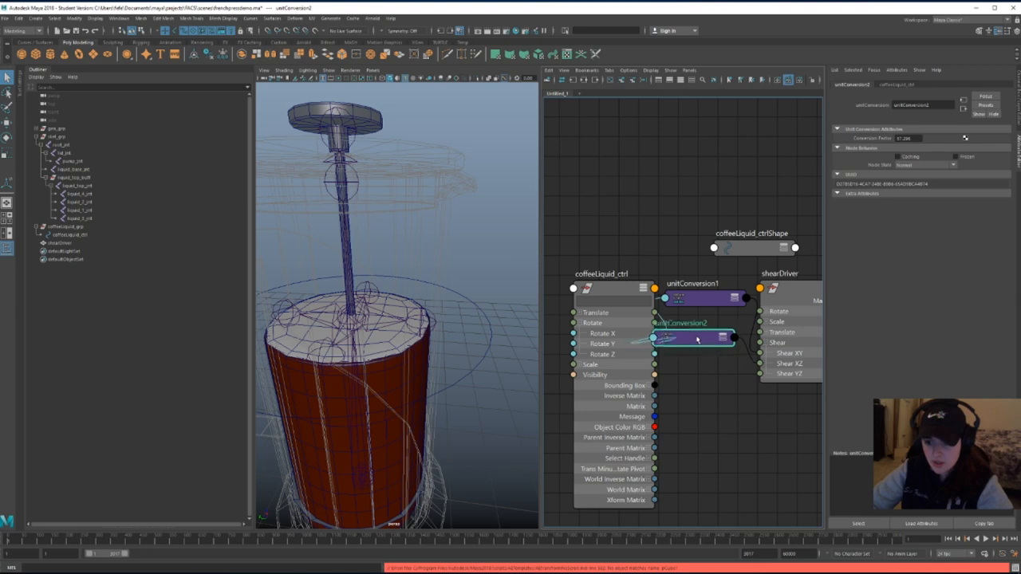
Test coffeeLiquid_ctrl's tilt, then view unitConversion1's Conversion Factor
left_click(68, 235)
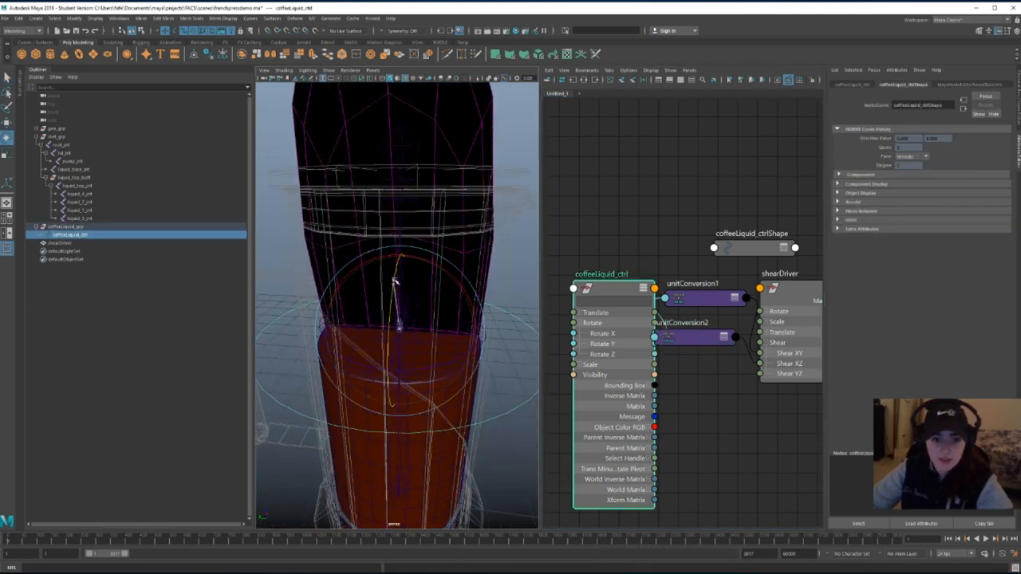
left_click(693, 298)
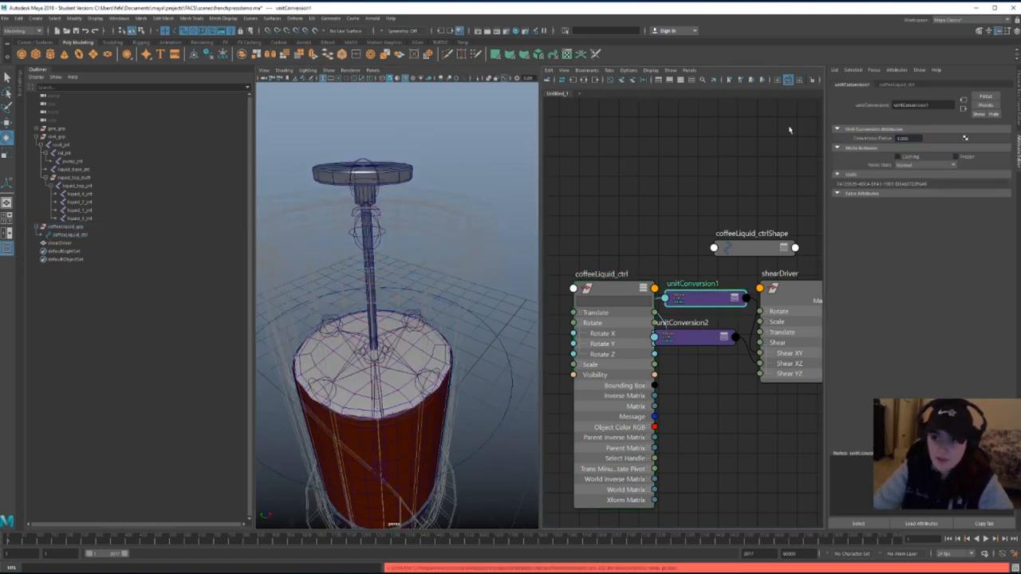
Retest coffeeLiquid_ctrl's shear-driving rotation, then zero its rotate channels
left_click(694, 336)
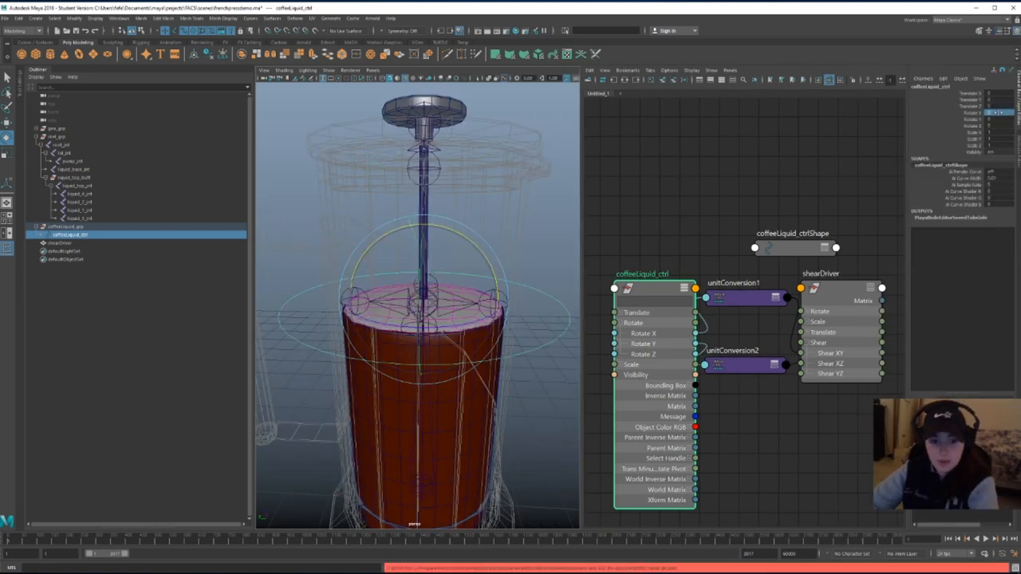
left_click(63, 242)
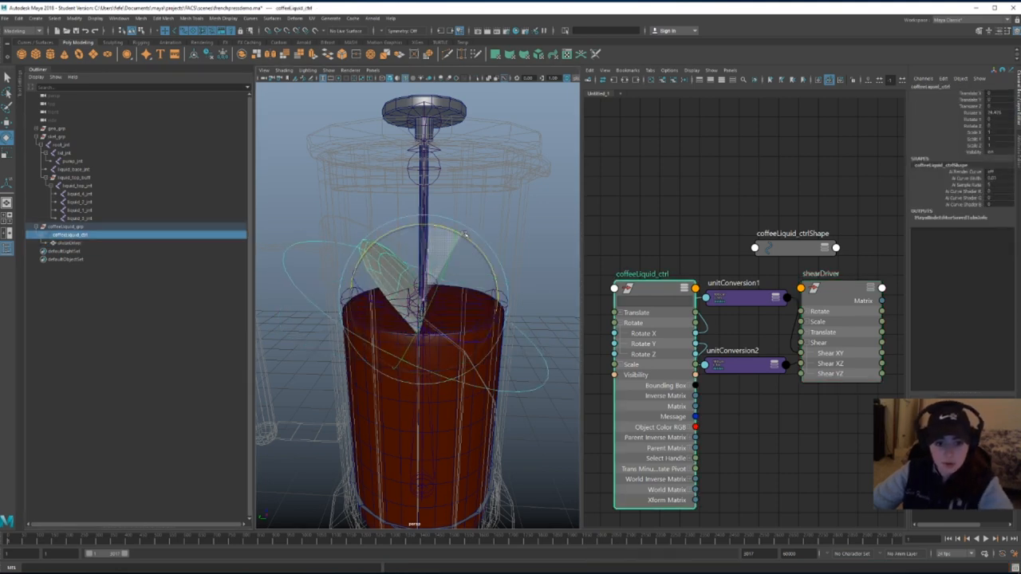
left_click(68, 242)
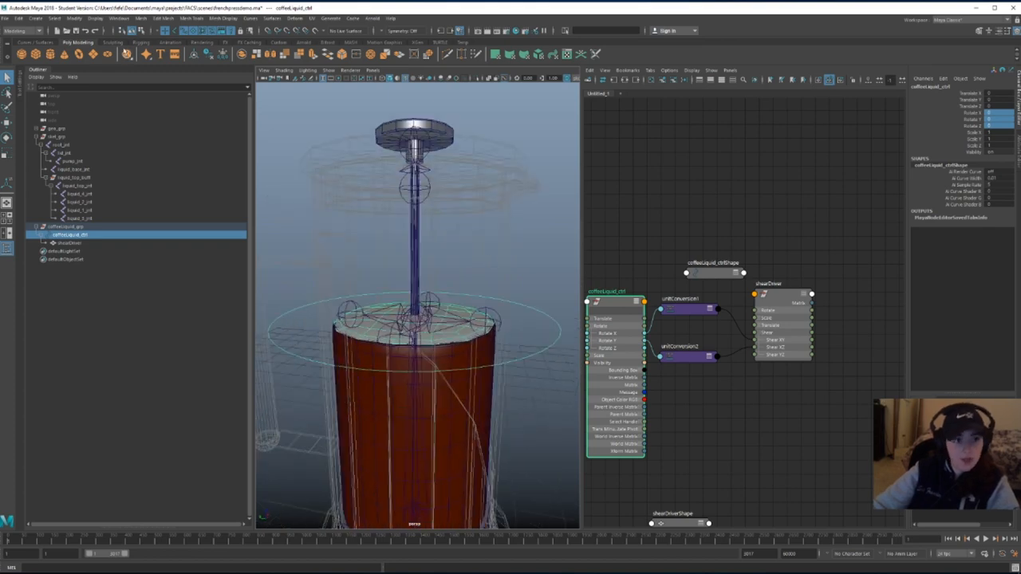
Create locators and place them at the liquid joints as liquid_1_loc to liquid_4_loc
left_click(35, 18)
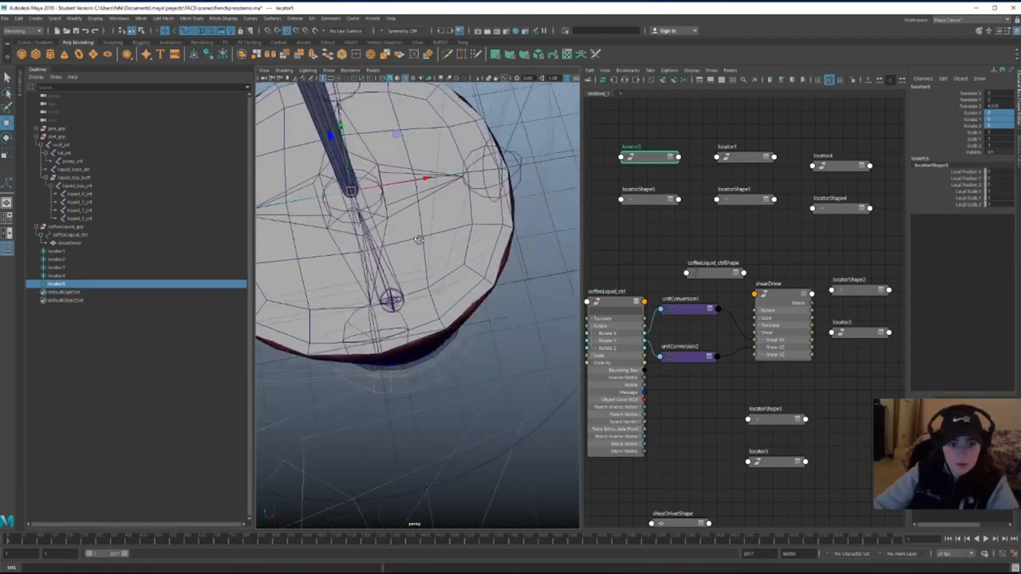
left_click(76, 185)
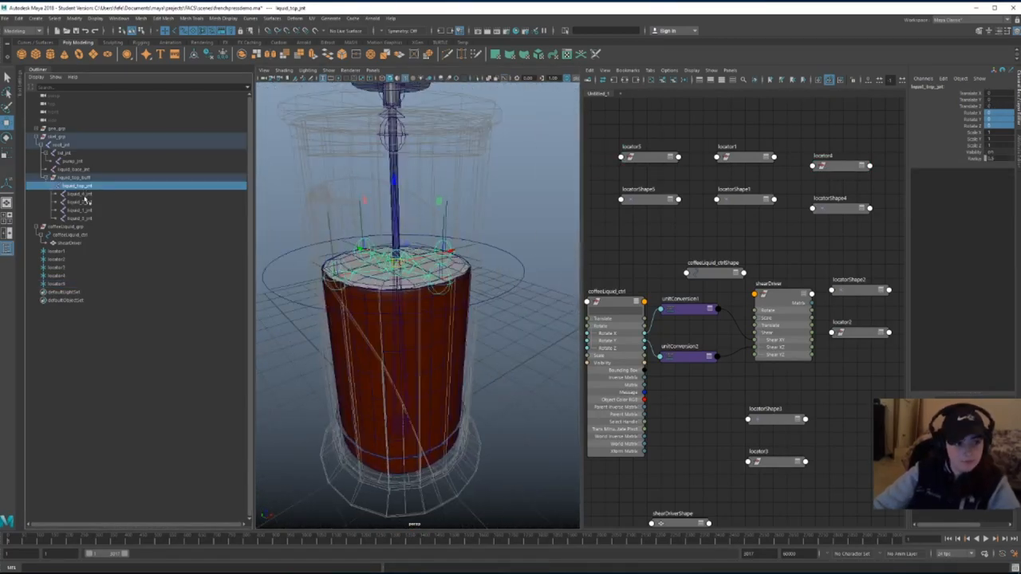
left_click(76, 202)
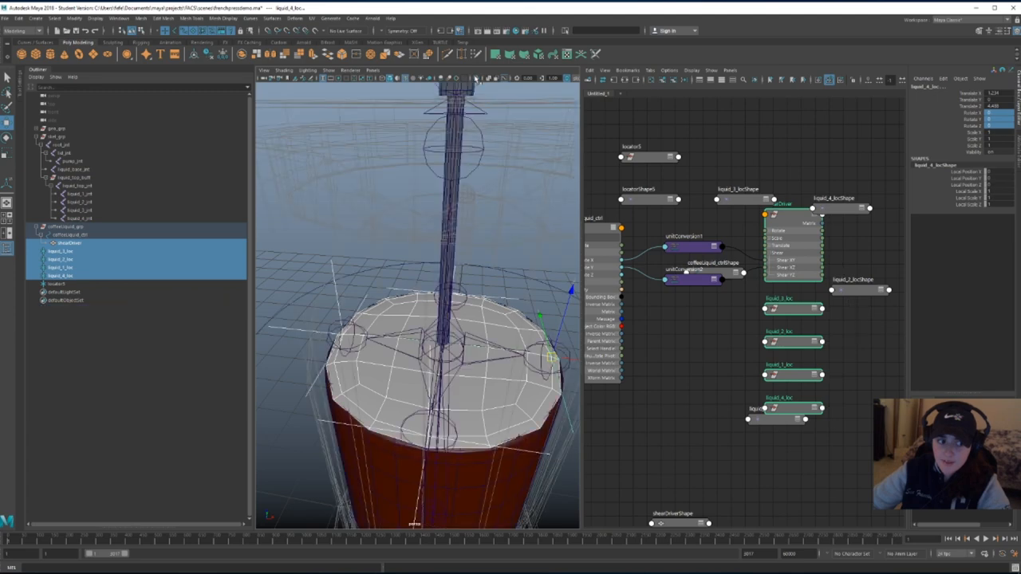
mouse_move(184, 269)
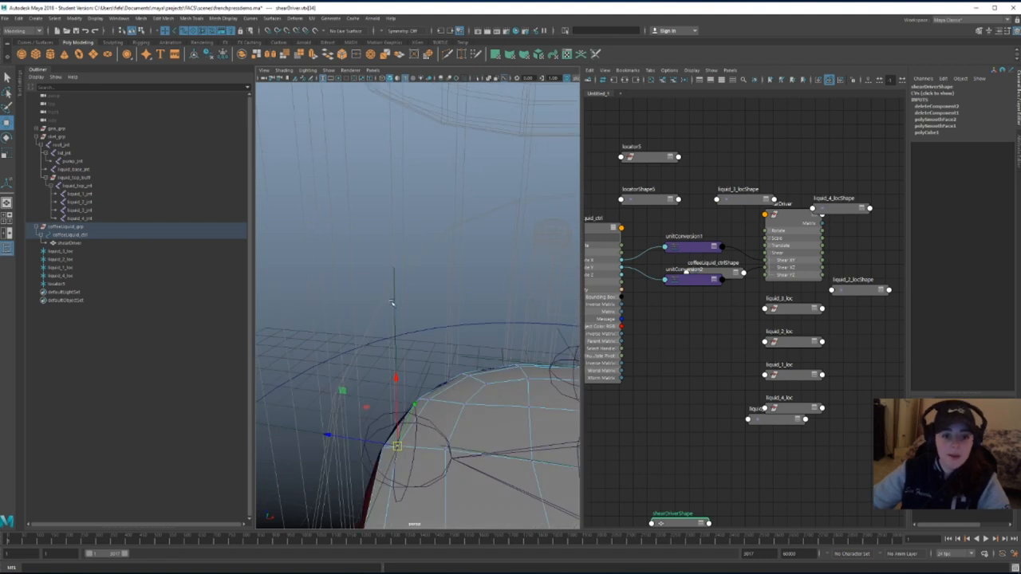
Switch to the Rigging menu set and point-on-poly constrain liquid_2_loc onto the liquid disc
left_click(60, 260)
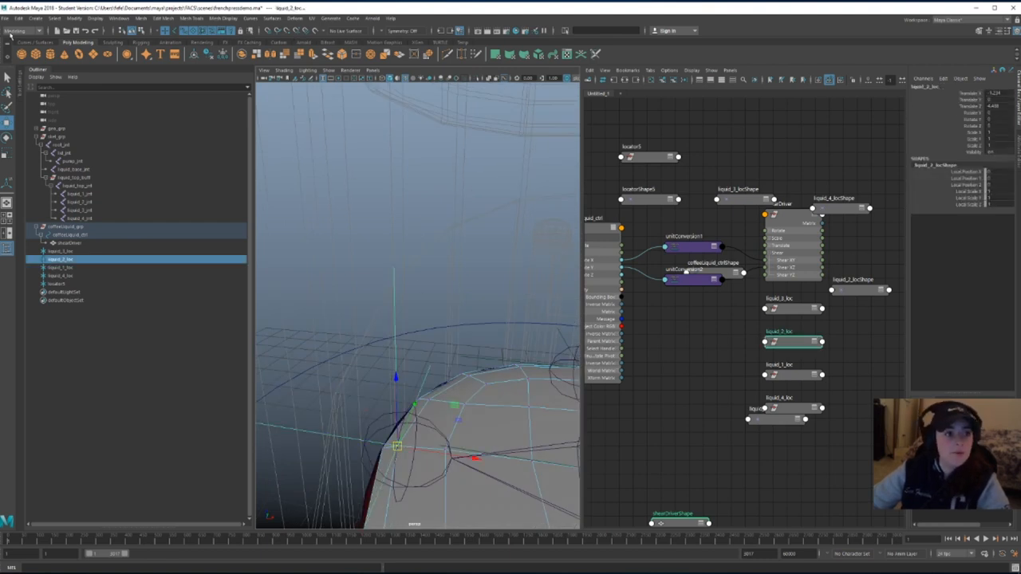
left_click(16, 30)
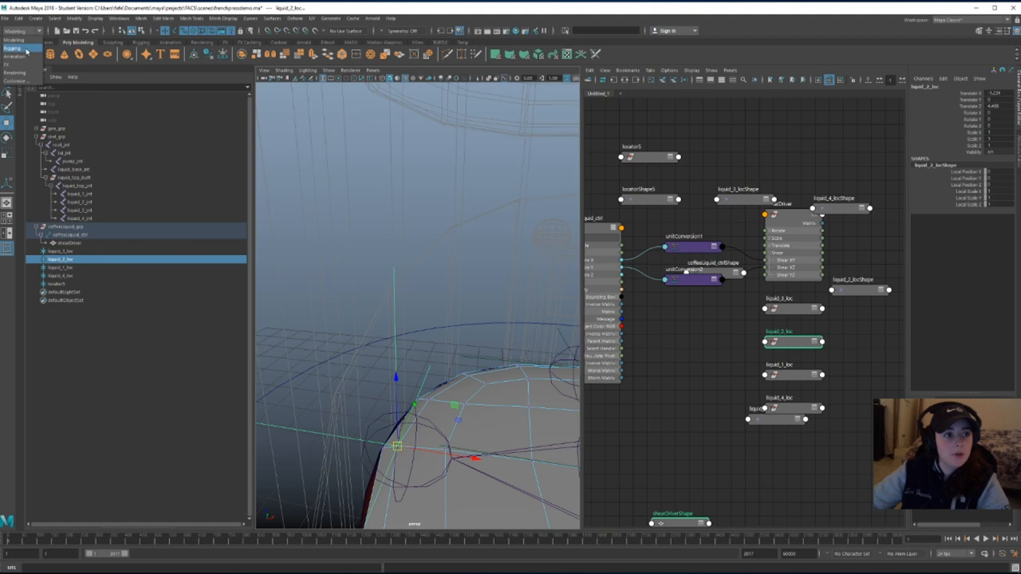
left_click(206, 18)
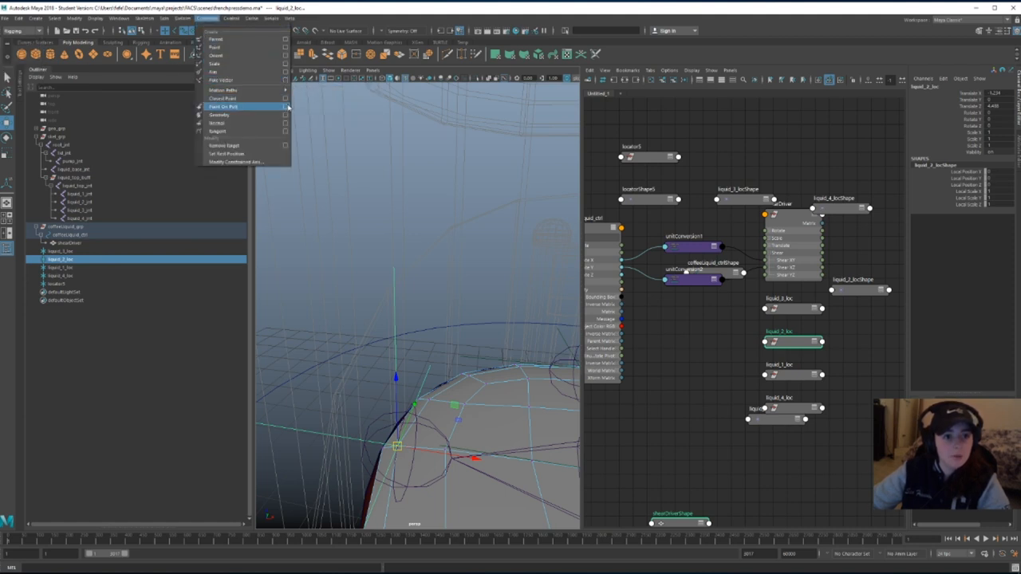
left_click(285, 107)
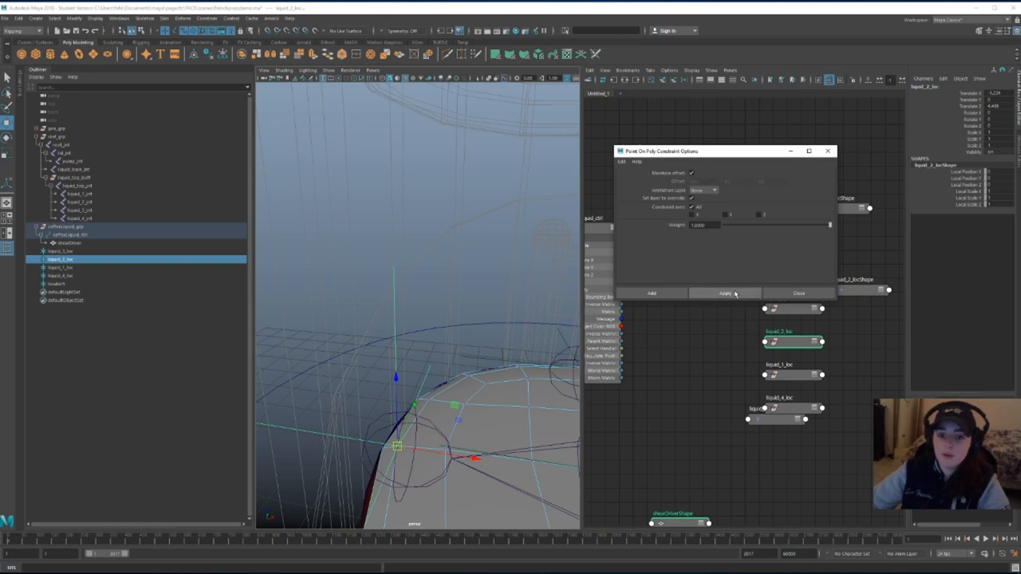
left_click(724, 293)
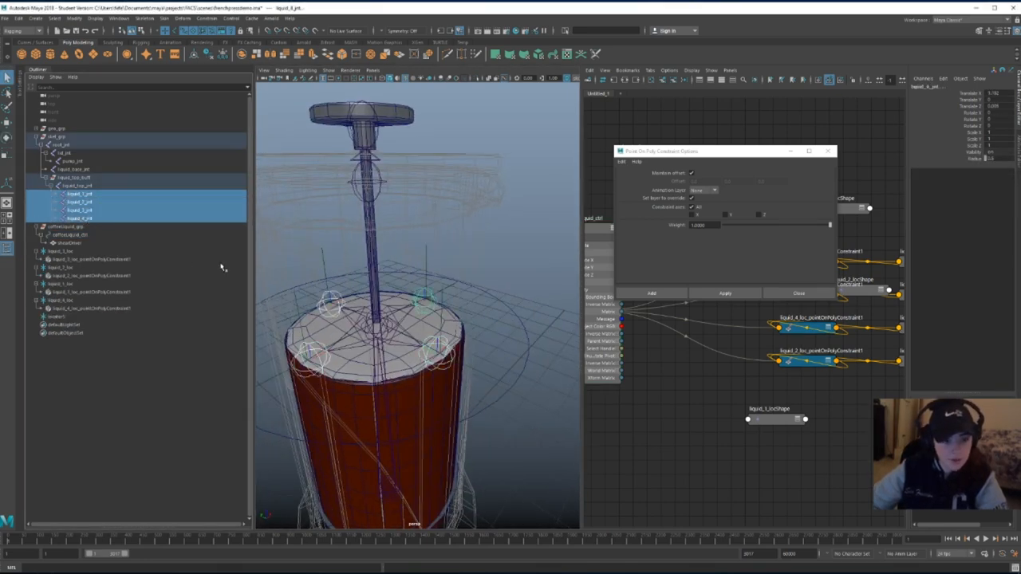
Group each rim joint separately and rename the groups liquid_1_buff through liquid_4_buff
left_click(79, 194)
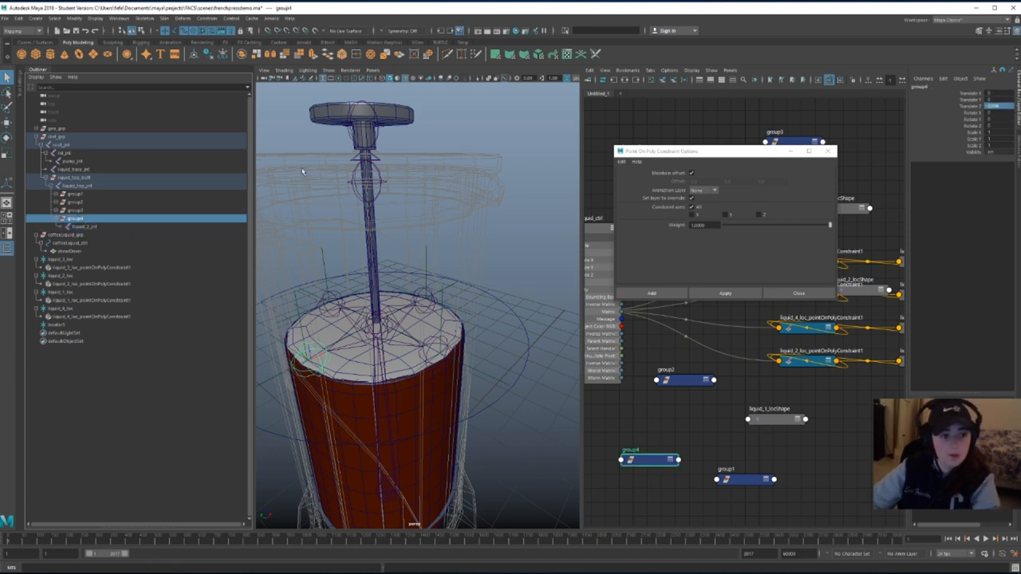
left_click(83, 226)
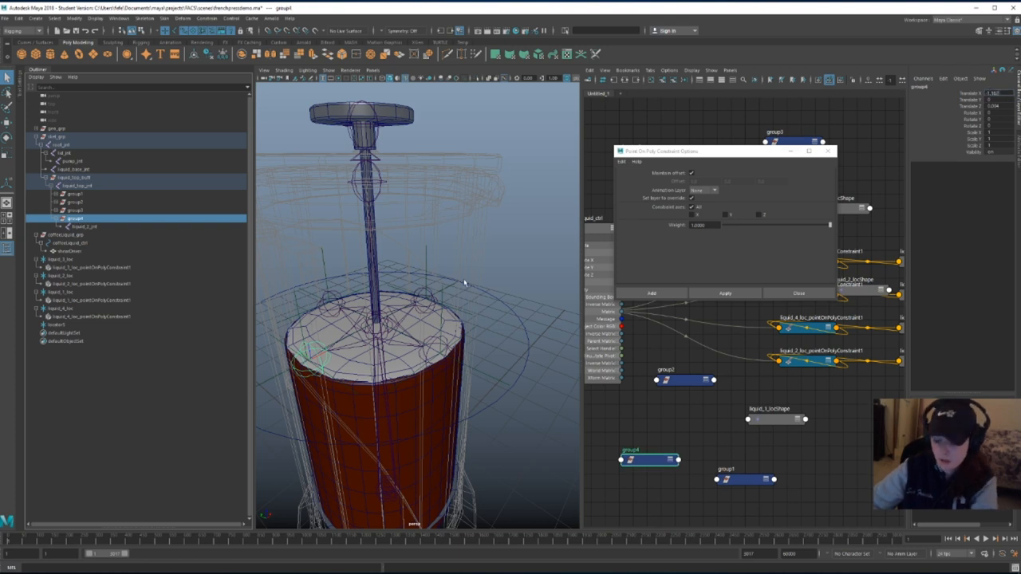
left_click(84, 225)
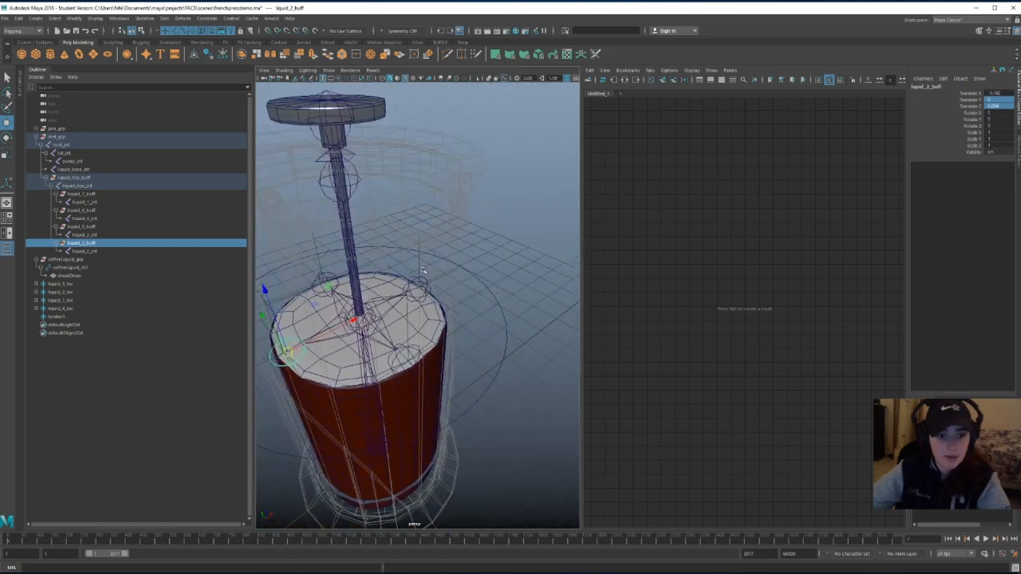
Parent-constrain liquid_4_jnt to liquid_4_loc with only translate Z affected
left_click(60, 308)
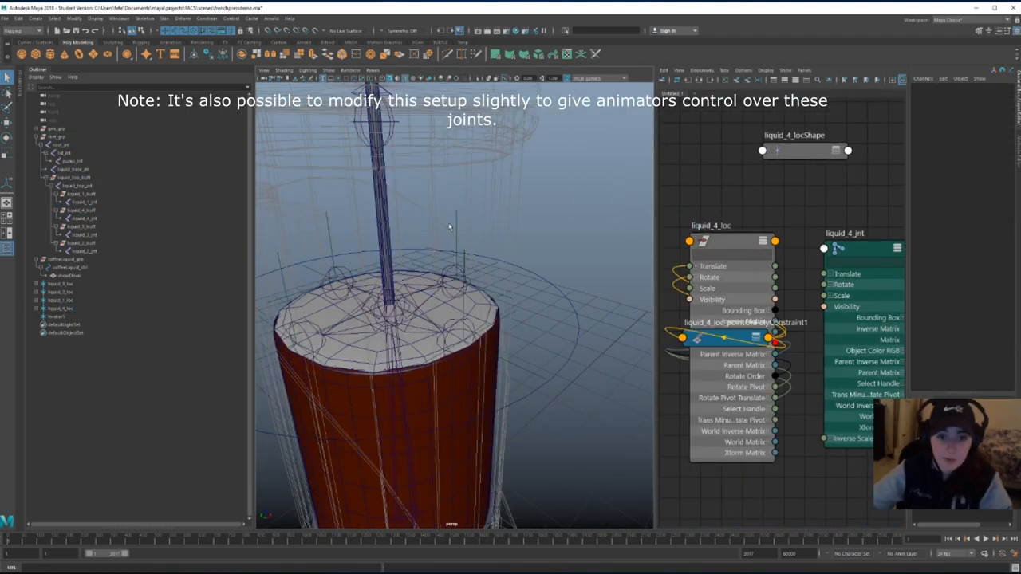
left_click(60, 308)
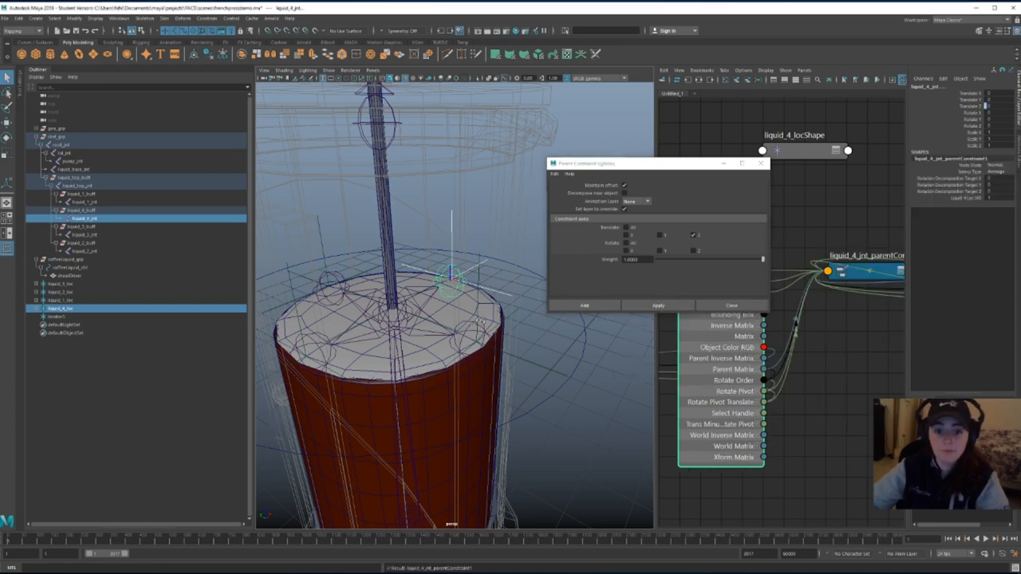
left_click(657, 305)
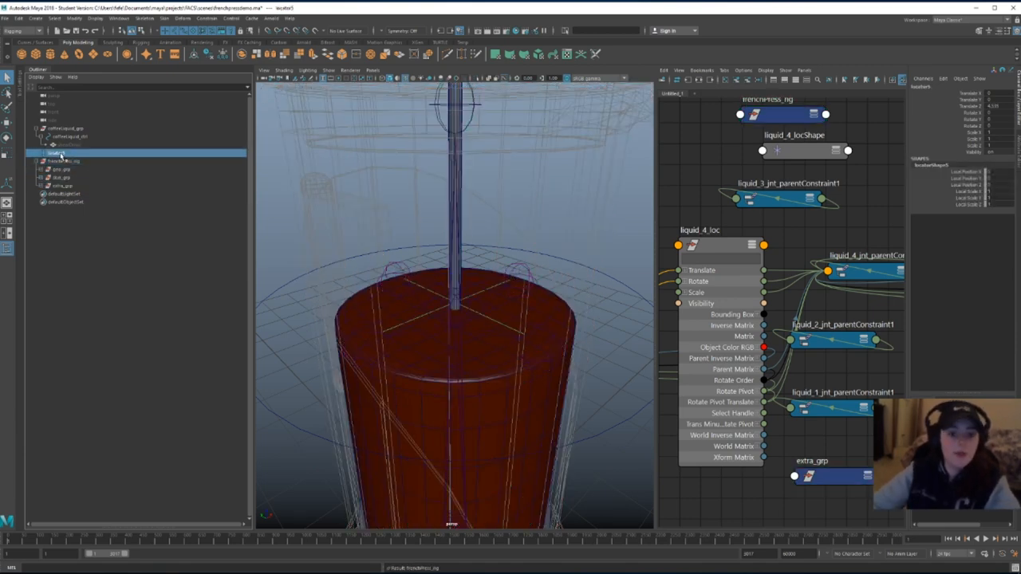
Group the liquid locators into extra_grp and coffeeLiquid_grp into control_grp
left_click(64, 129)
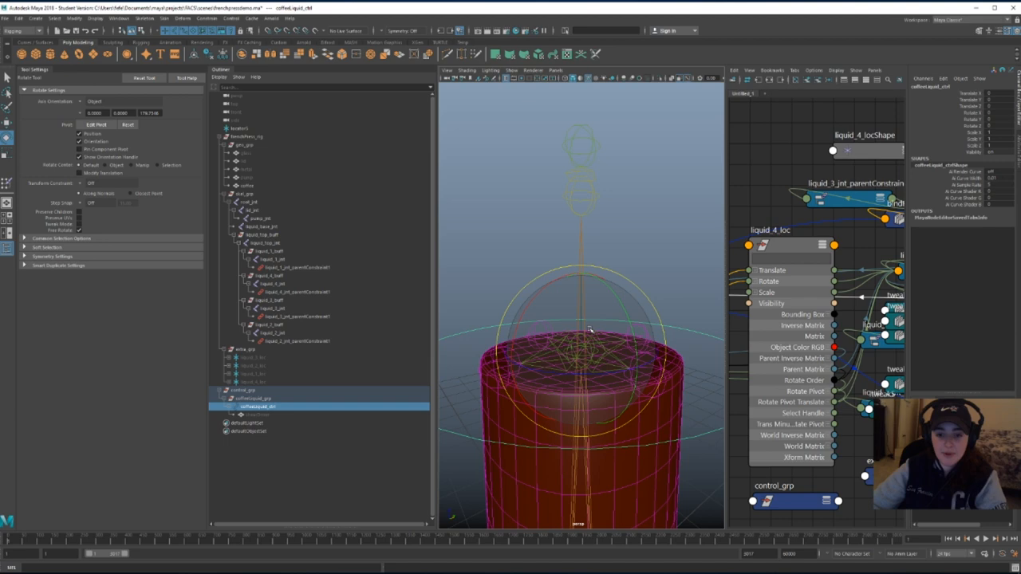
Test-tilt coffeeLiquid_ctrl, then select liquid_top_jnt for its parent constraint
left_click_drag(587, 331, 586, 303)
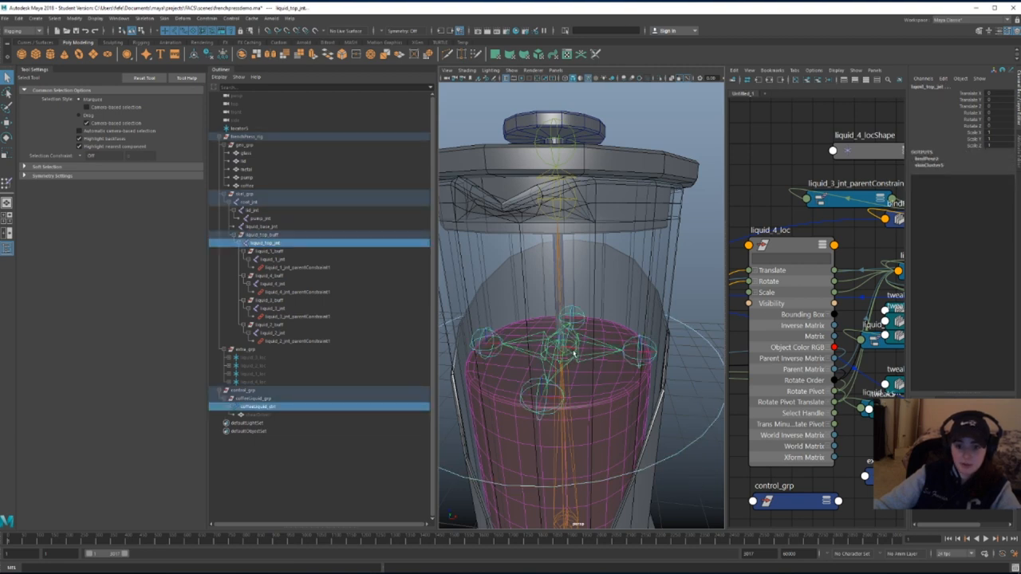
left_click(286, 60)
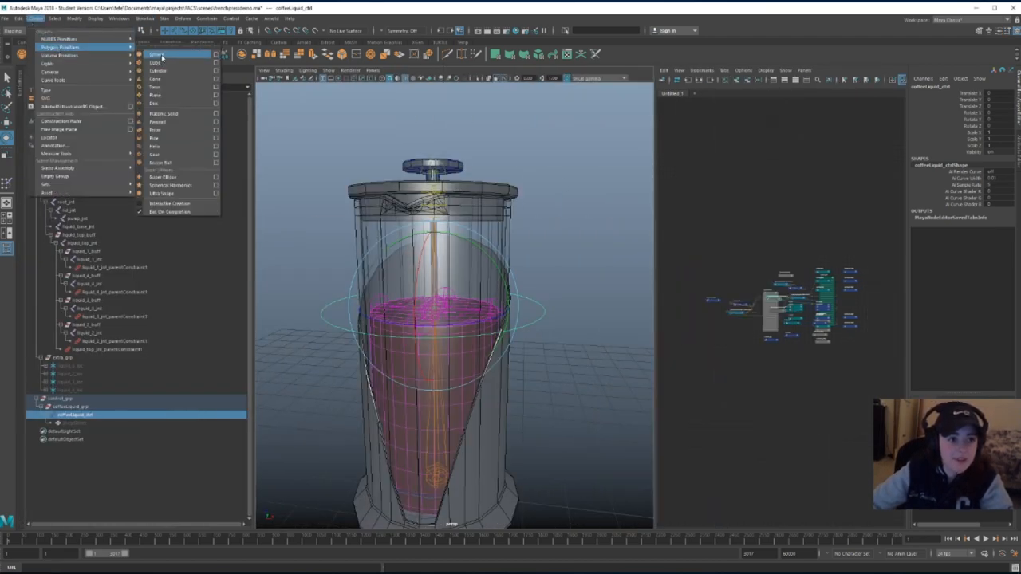
Create a polygon sphere below the press and make it an nCloth passive collider
left_click(157, 54)
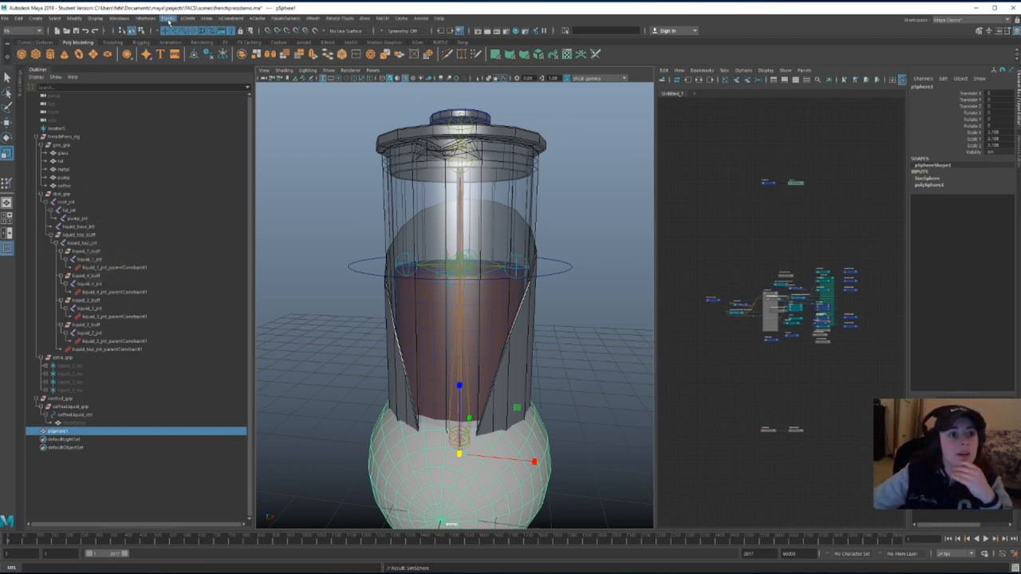
left_click(187, 17)
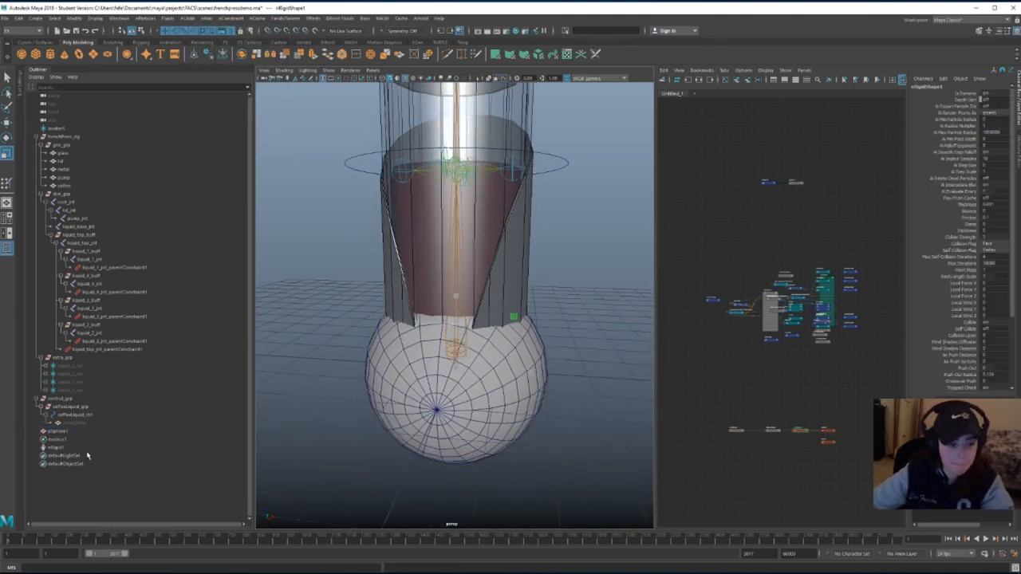
left_click(60, 431)
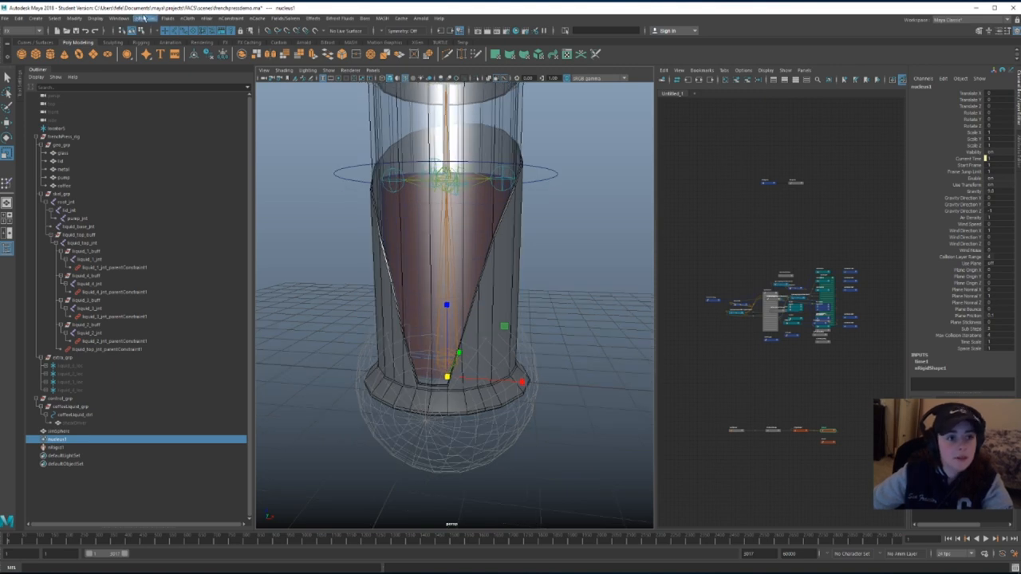
Create an nParticle object from the nParticles menu for simParticle
left_click(146, 18)
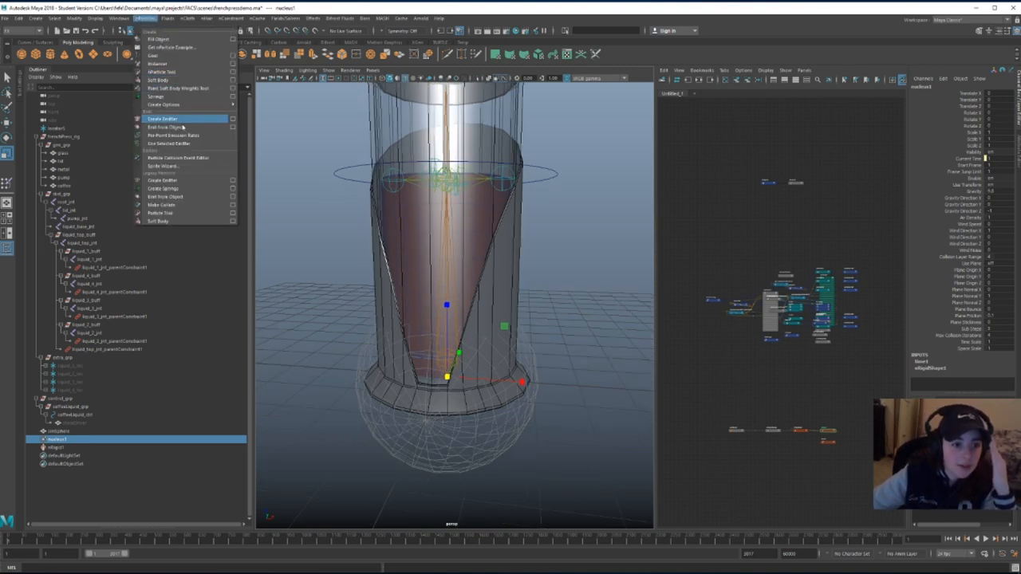
mouse_move(184, 72)
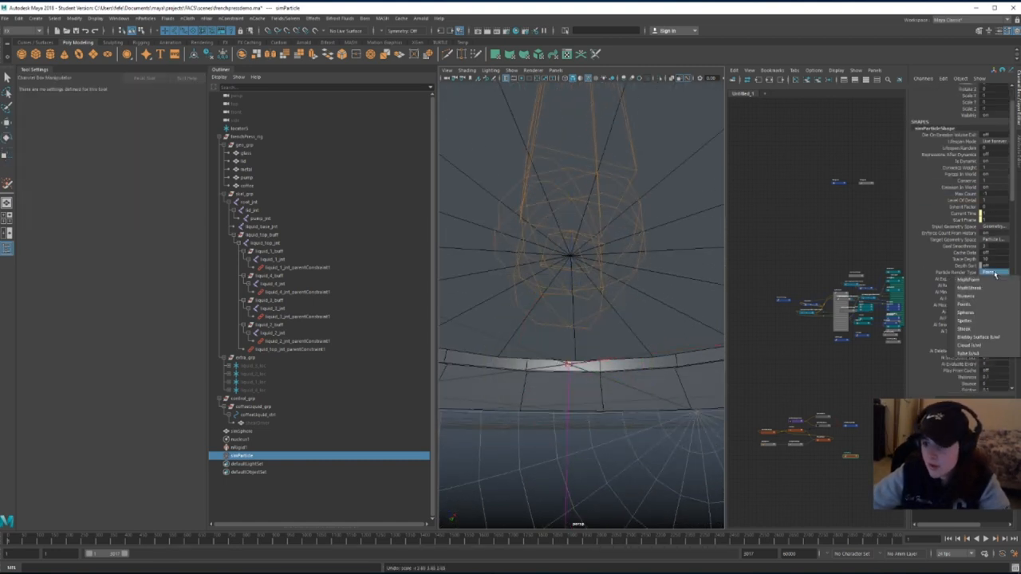
Set simParticleShape's Particle Render Type to Spheres
left_click(993, 272)
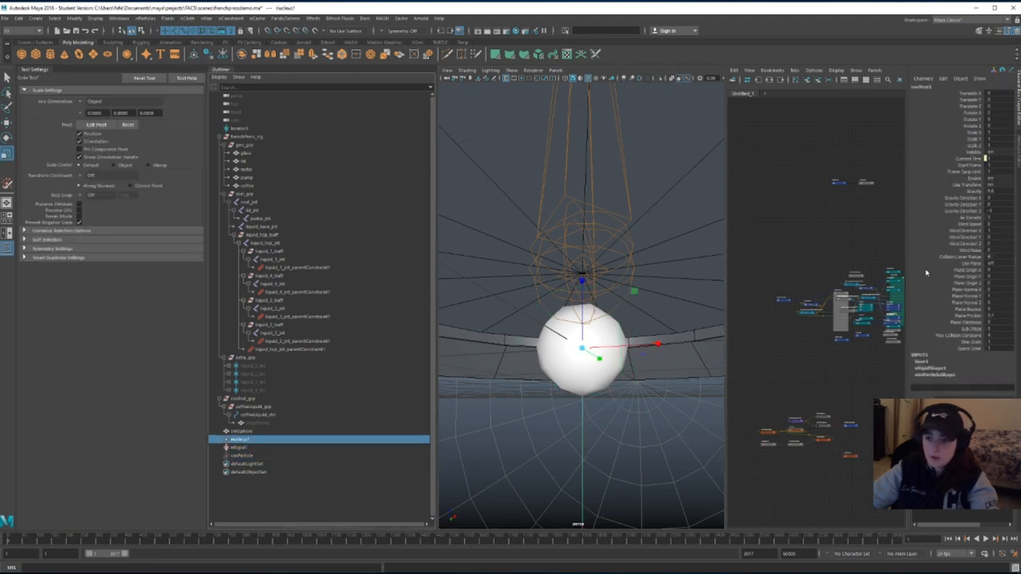
mouse_move(957, 232)
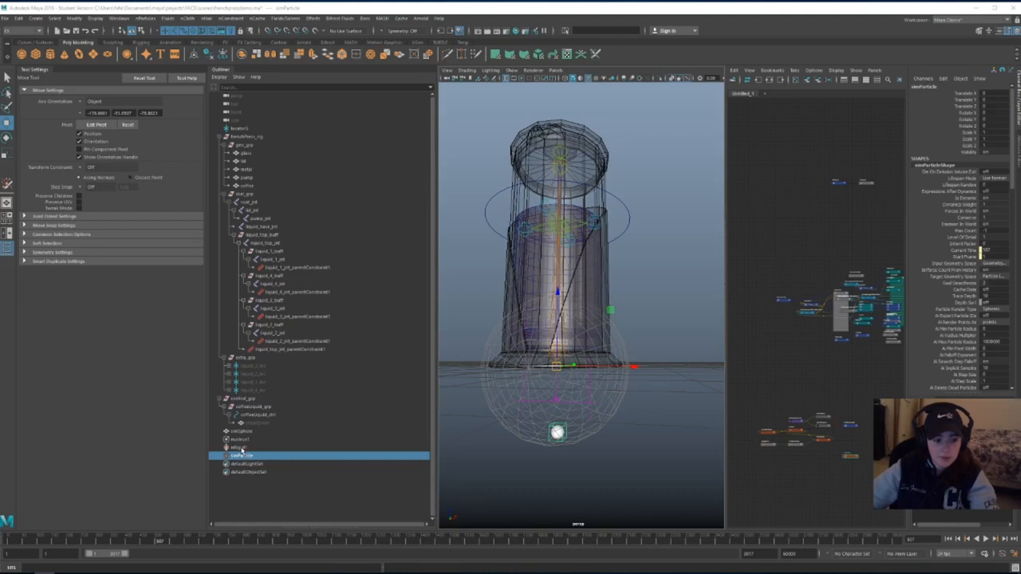
Move simSphere, simParticle, nucleus1 and nRigid1 into extra_grp, and create locator6
left_click(239, 446)
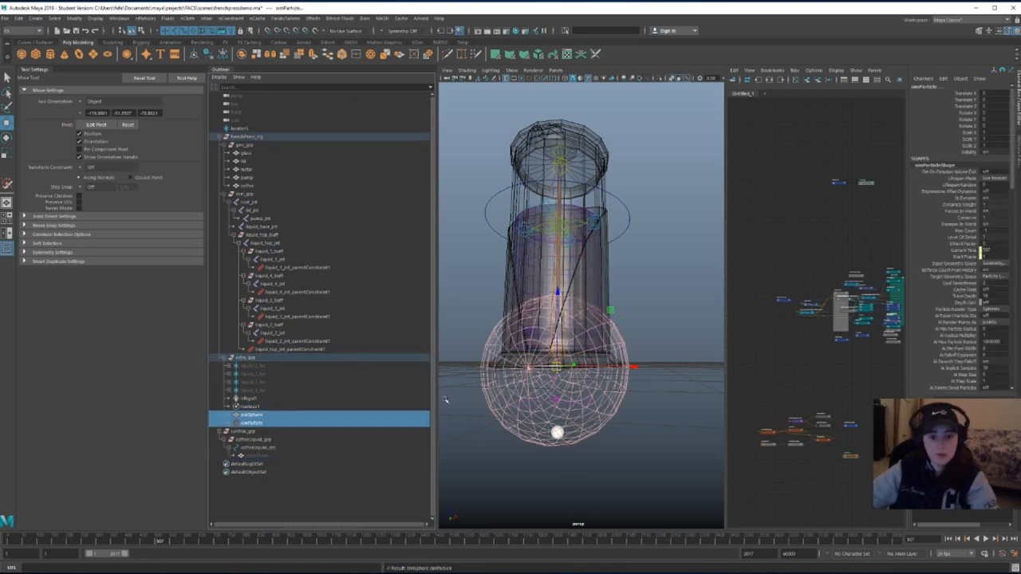
left_click(36, 18)
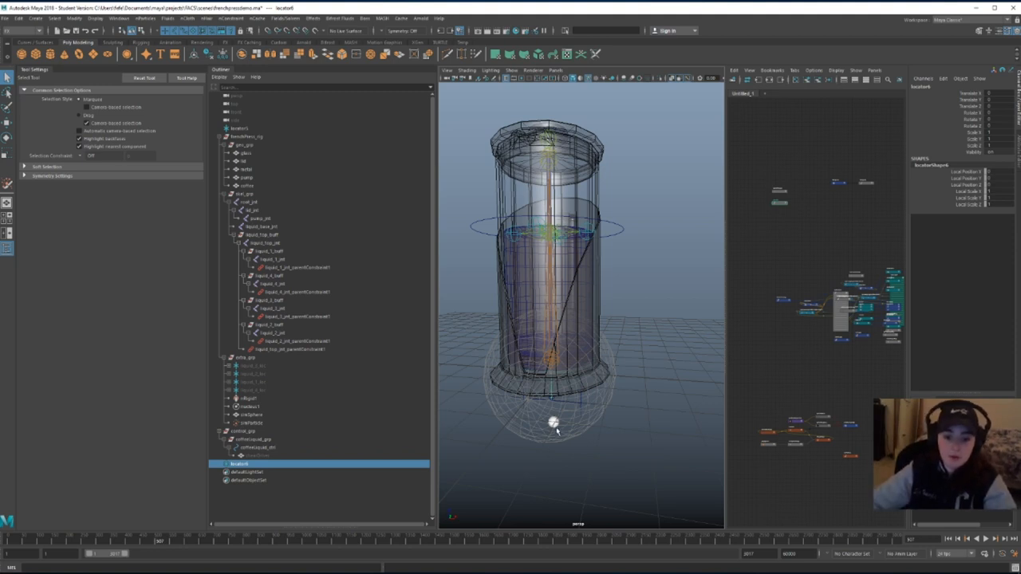
mouse_move(556, 425)
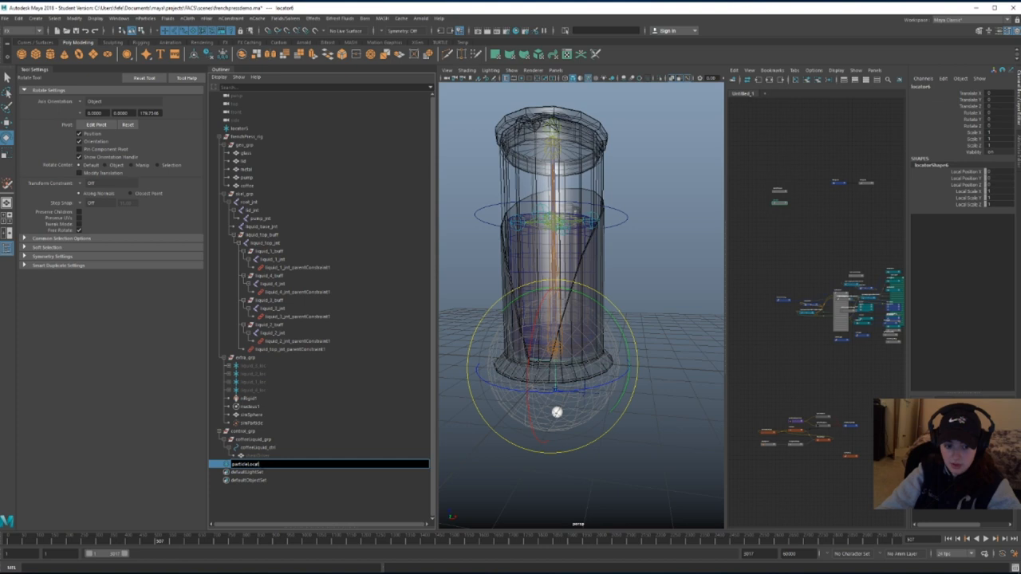
Rename locator6 to particleLoc and add simParticleShape to the Node Editor
left_click(246, 463)
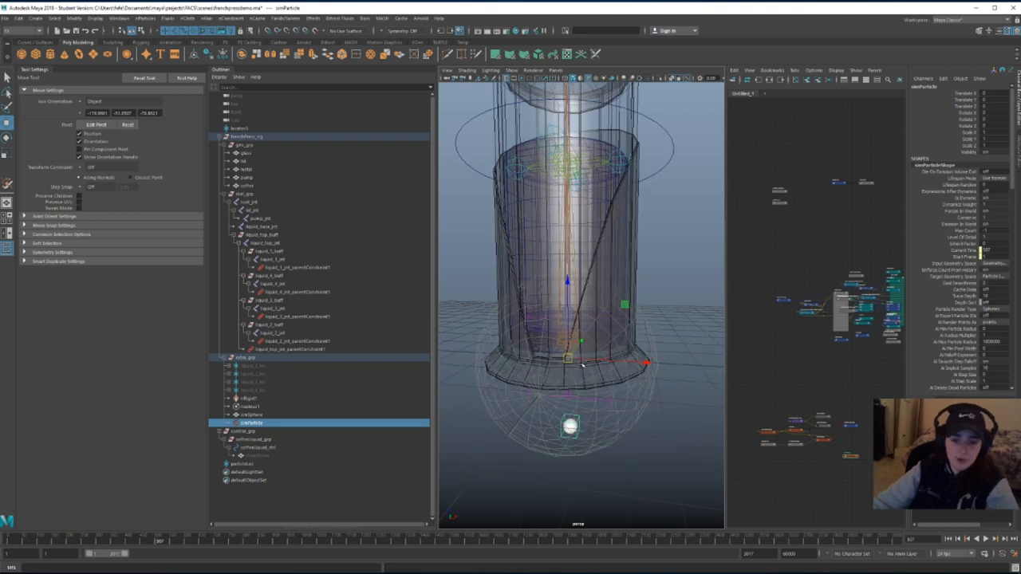
mouse_move(578, 431)
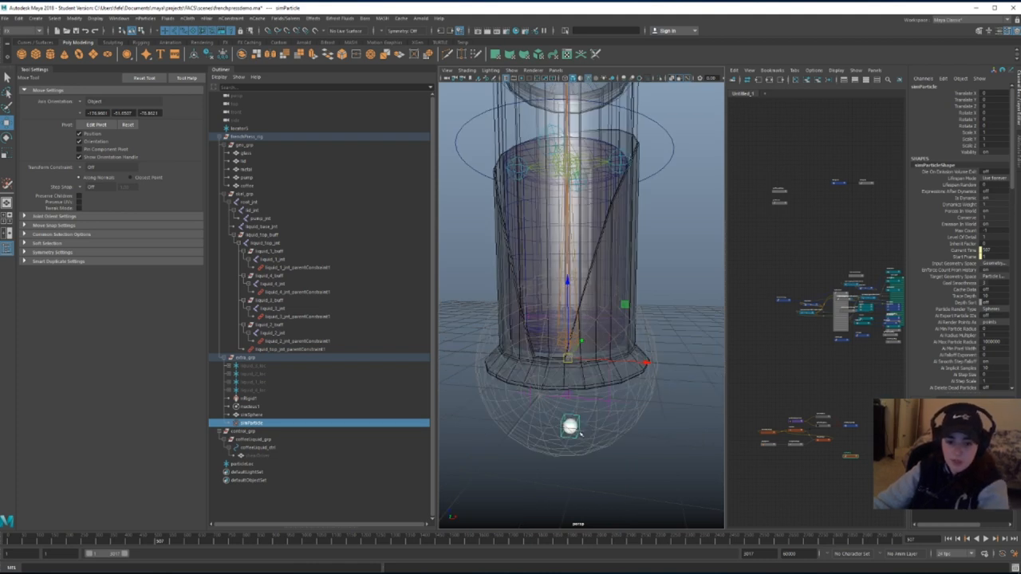
left_click(243, 463)
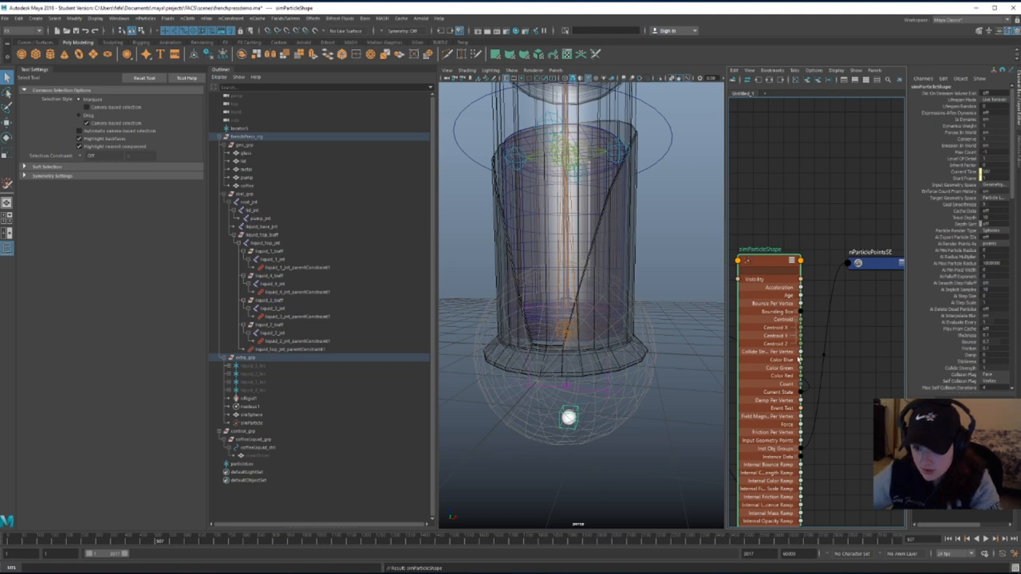
Show all attributes on simParticleShape to expose World Centroid for particleLoc's Translate
right_click(766, 255)
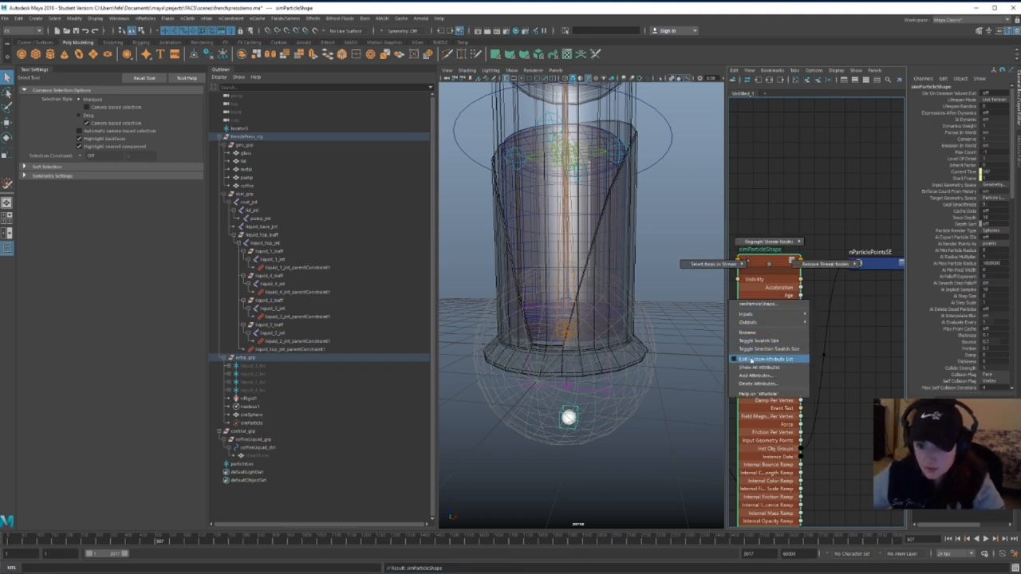
left_click(760, 359)
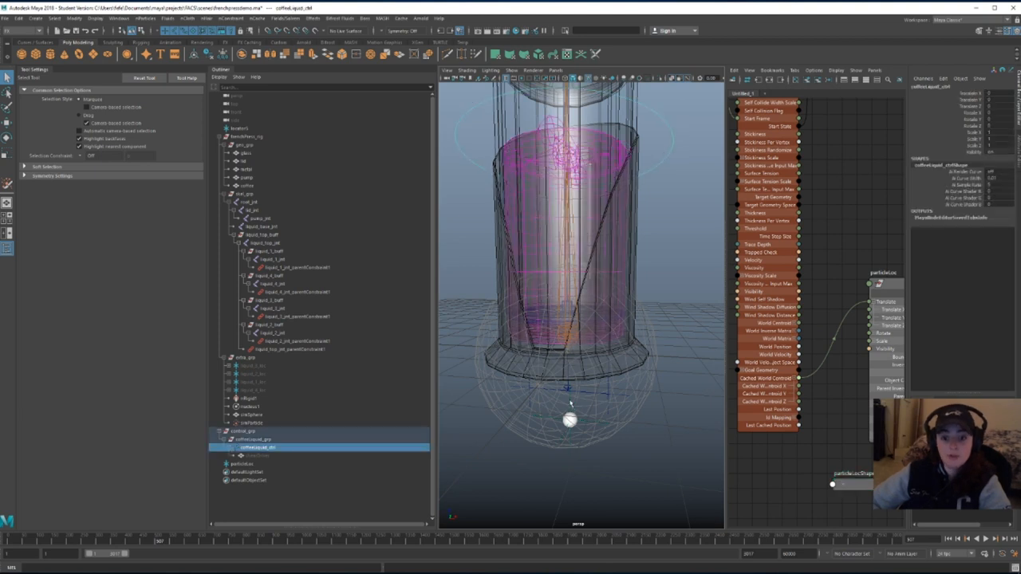
Parent particleLoc under extra_grp and aim-constrain coffeeLiquid_grp toward particleLoc
left_click(243, 464)
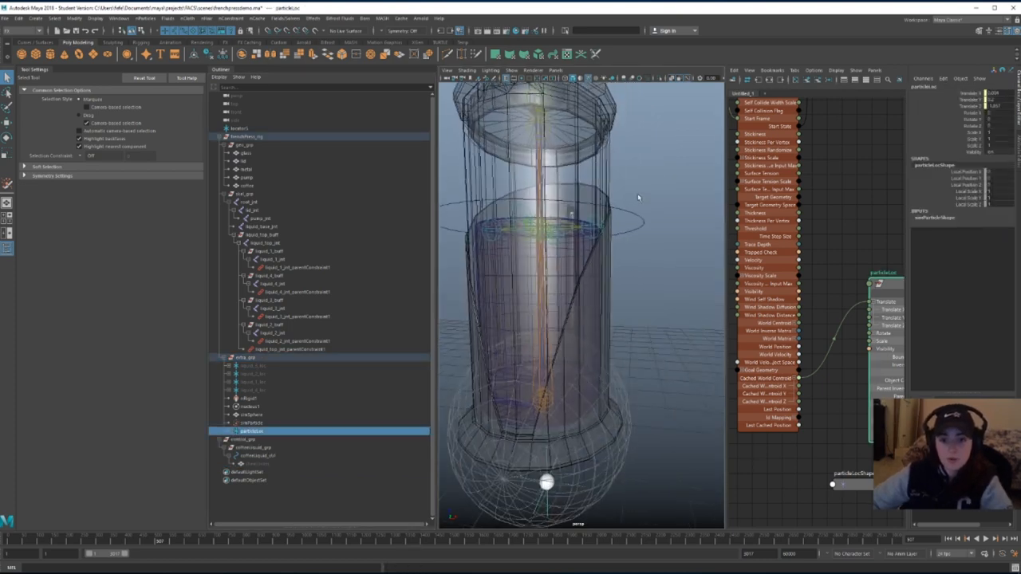
left_click(259, 456)
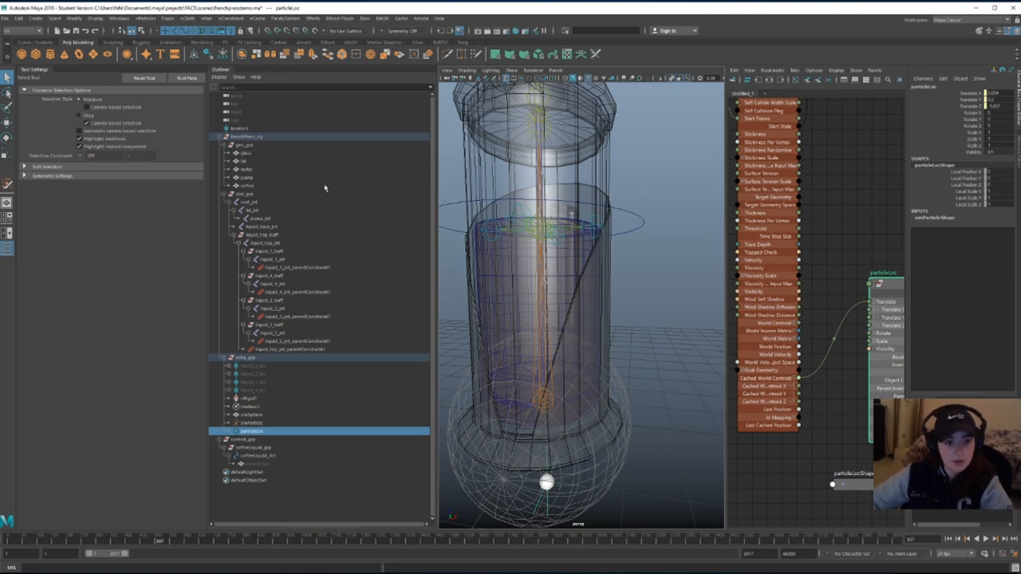
mouse_move(272, 351)
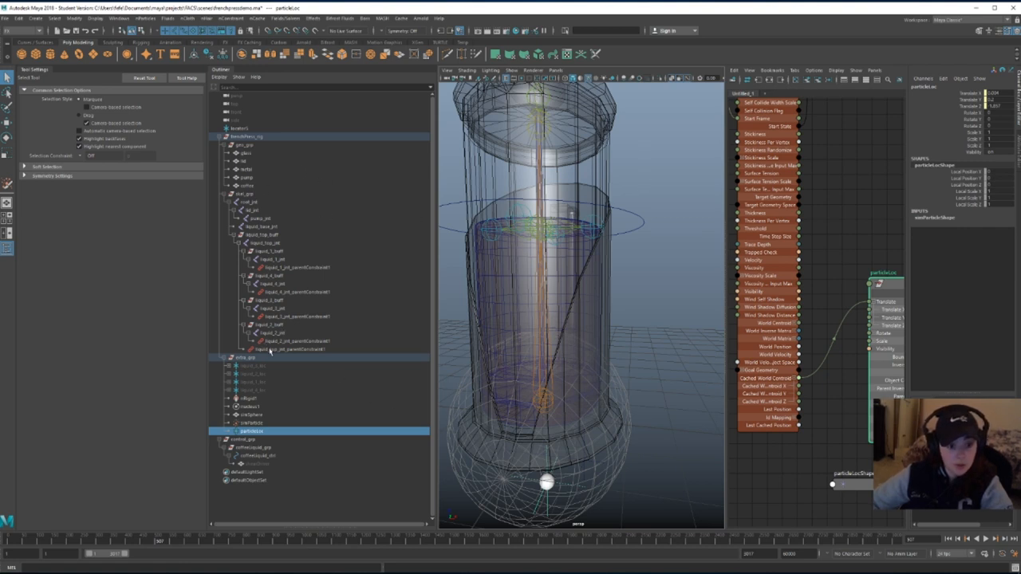
left_click(251, 448)
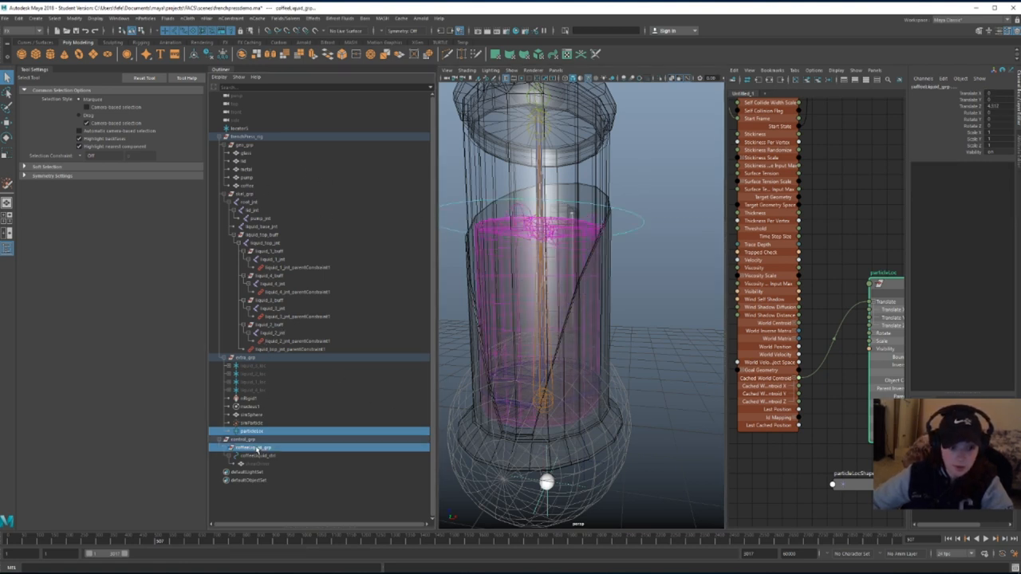
left_click(24, 38)
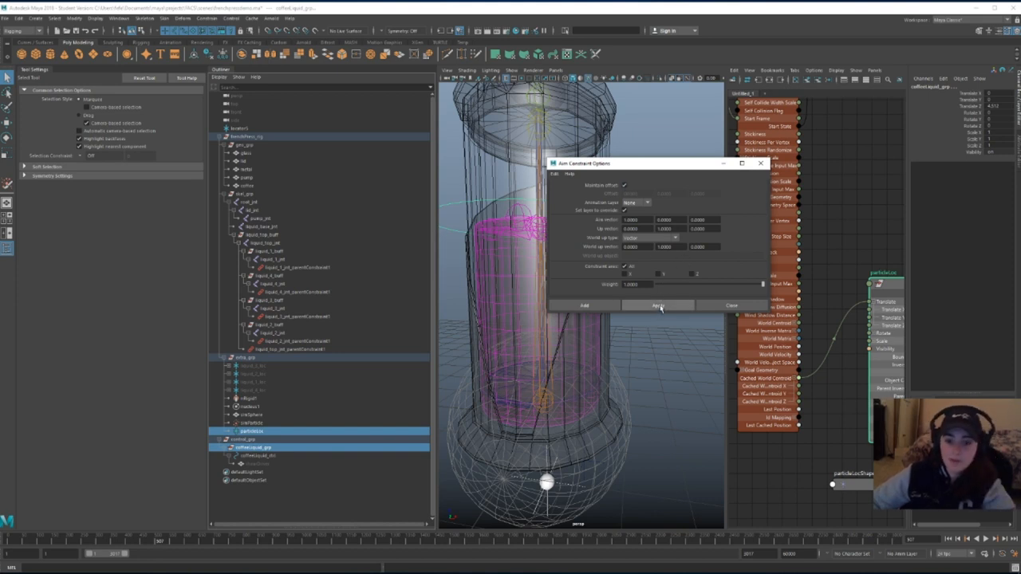
left_click(658, 306)
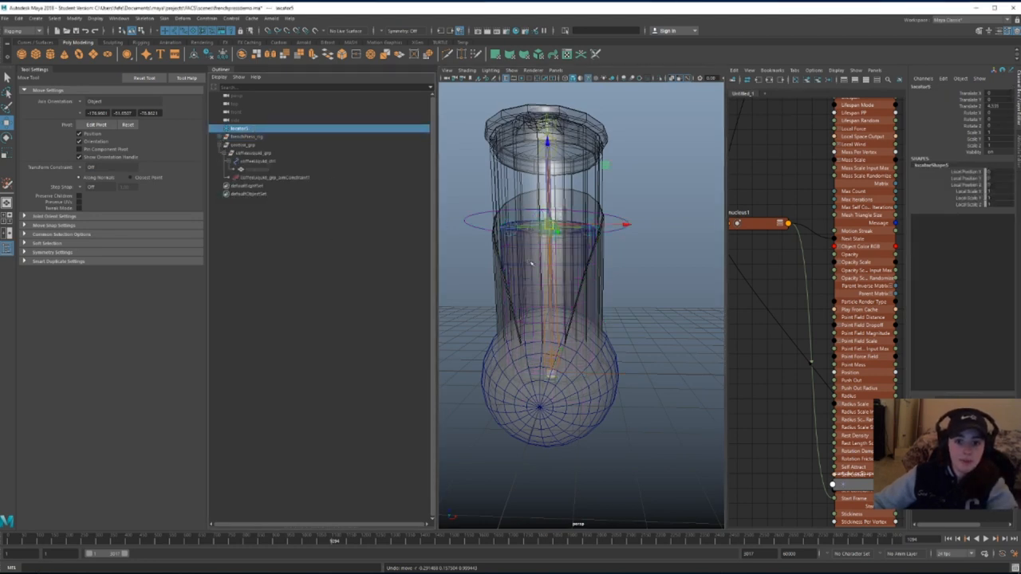
Nest lid_grp and pump_grp under root_ctrl, and coffeeLiquid_grp under pump_ctrl
left_click_drag(550, 231, 543, 288)
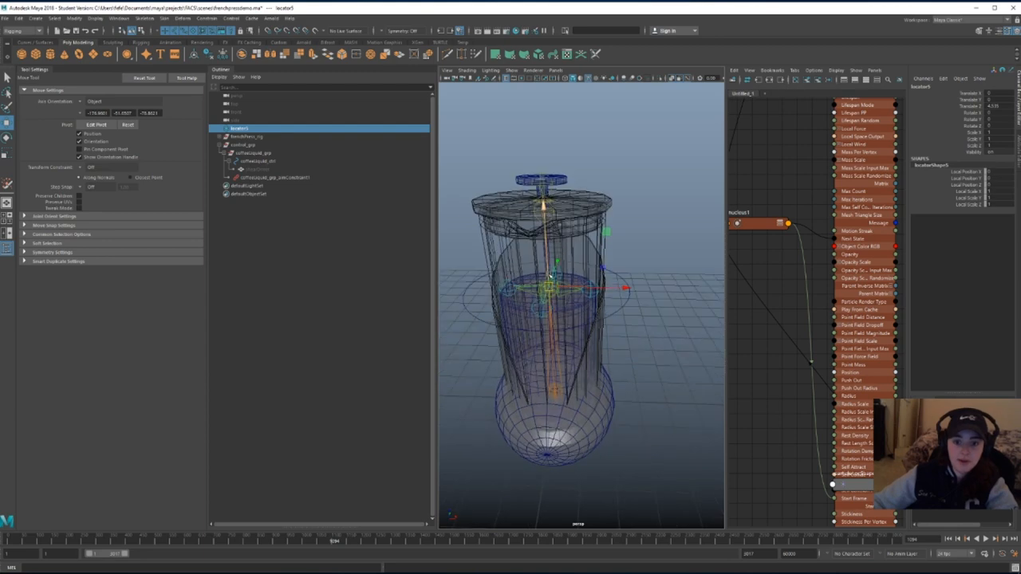
left_click(247, 136)
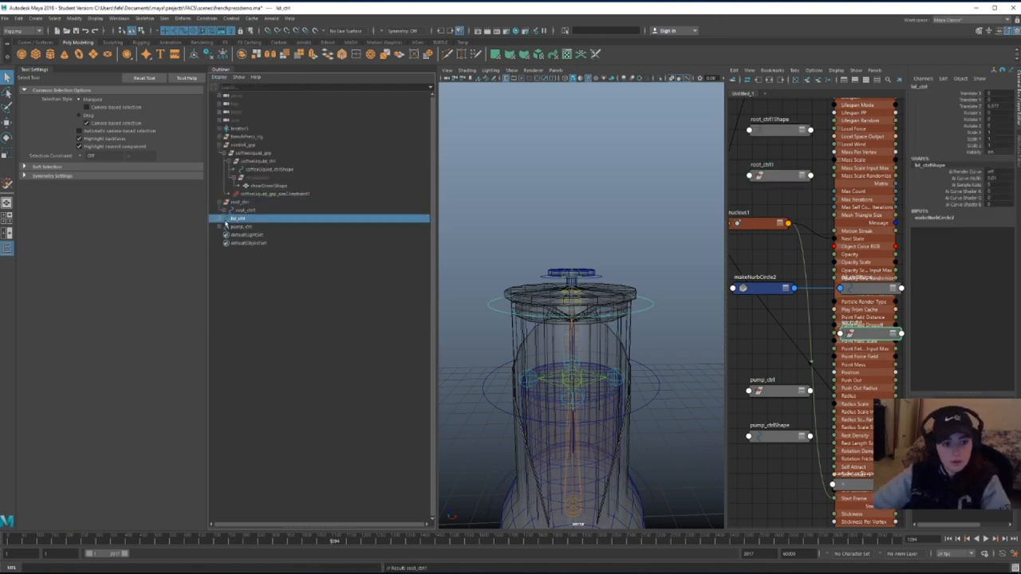
left_click(244, 226)
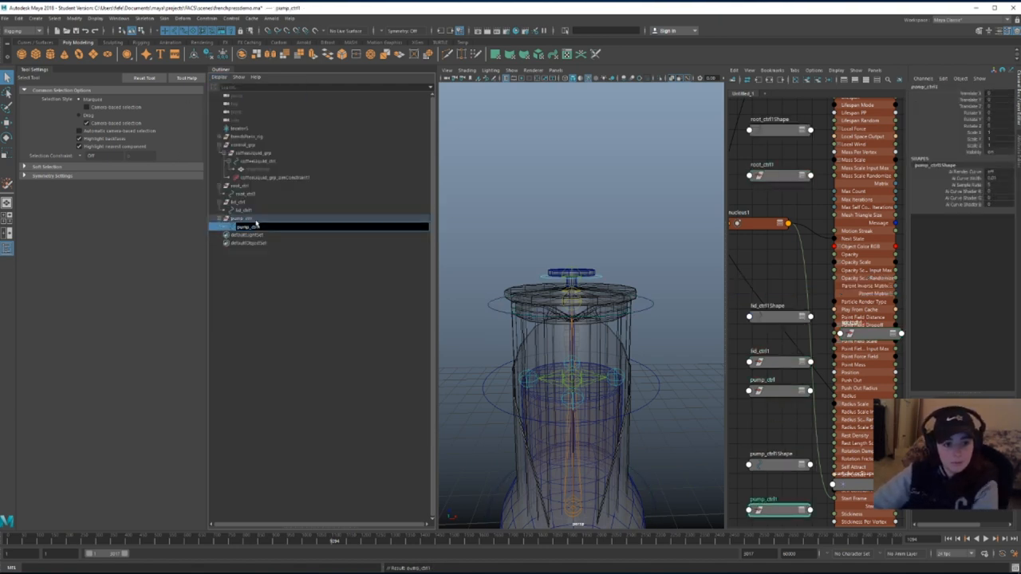
left_click(243, 185)
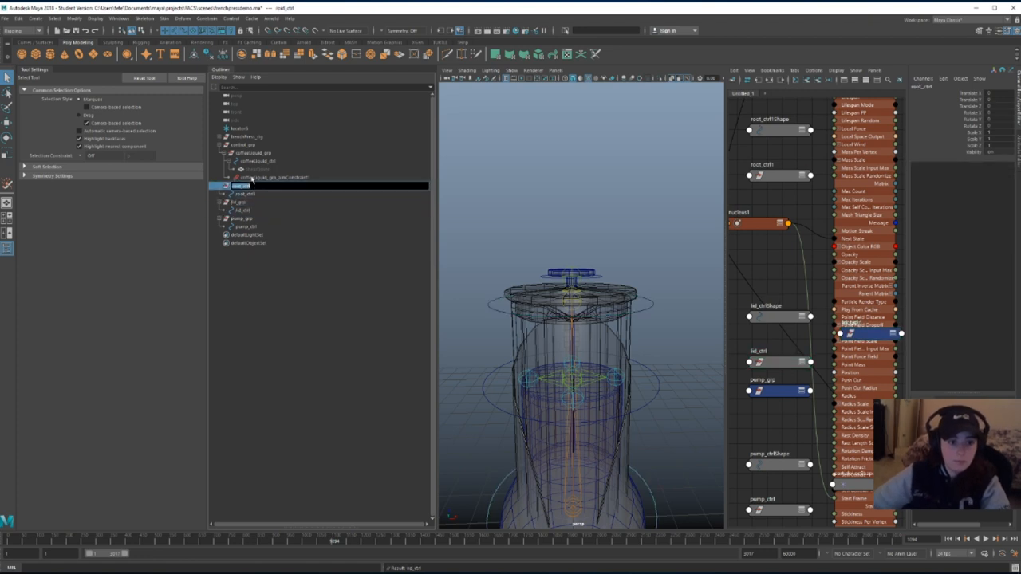
left_click(244, 218)
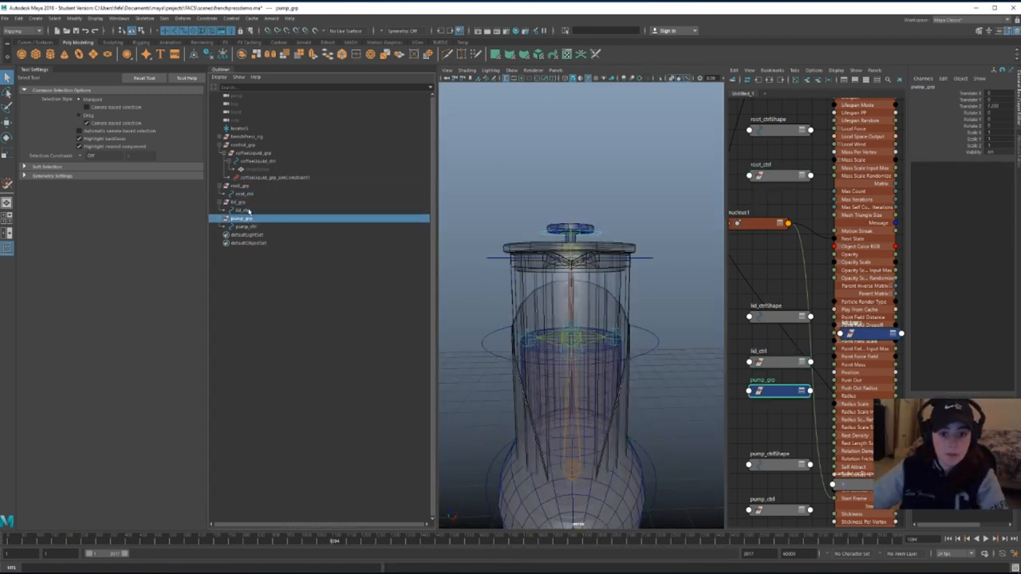
left_click(255, 153)
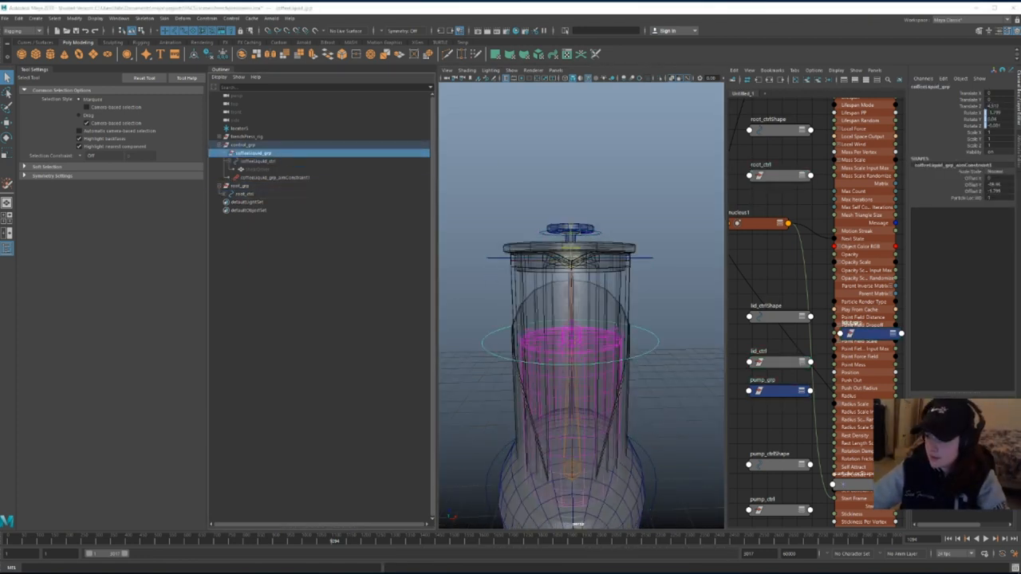
left_click(243, 145)
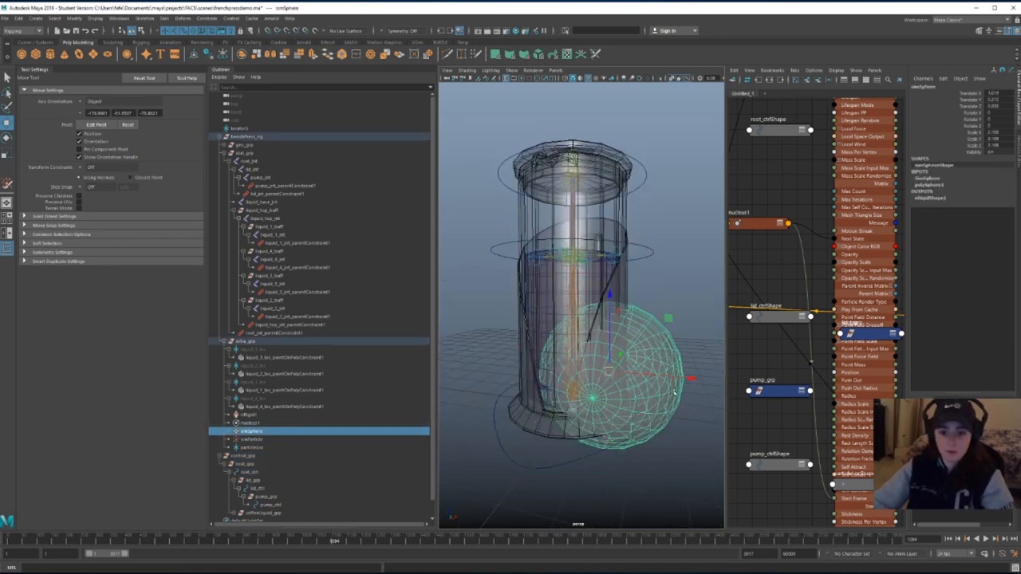
Graph only simSphere in the Node Editor and begin renaming locator5 to frenchPress_matrix
left_click(118, 18)
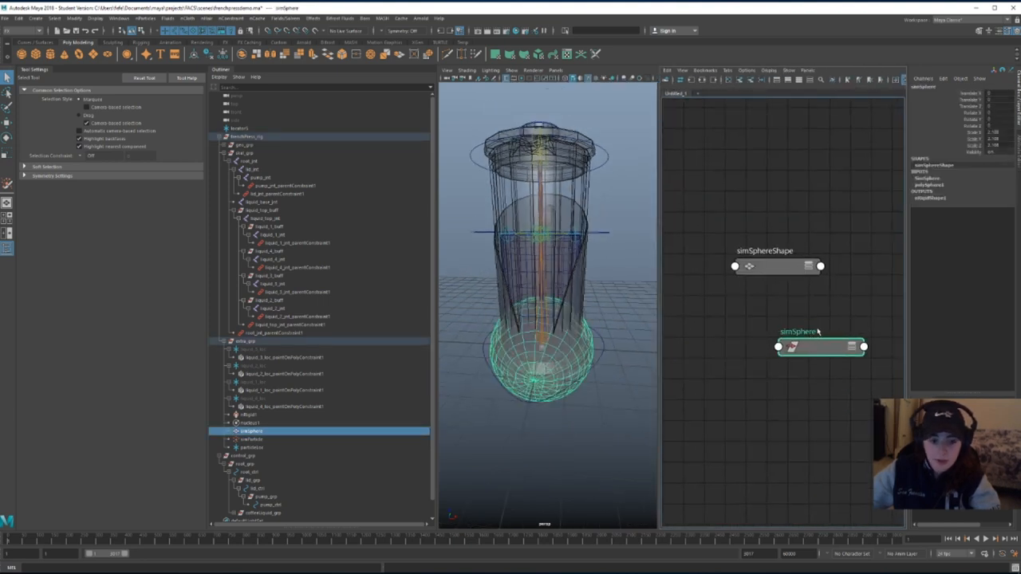
left_click(239, 129)
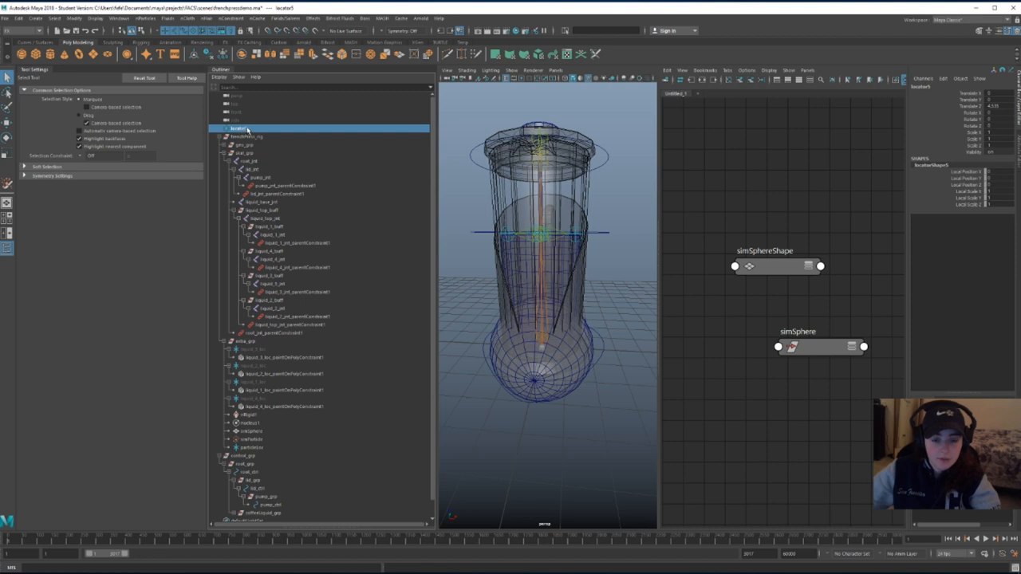
double_click(239, 129)
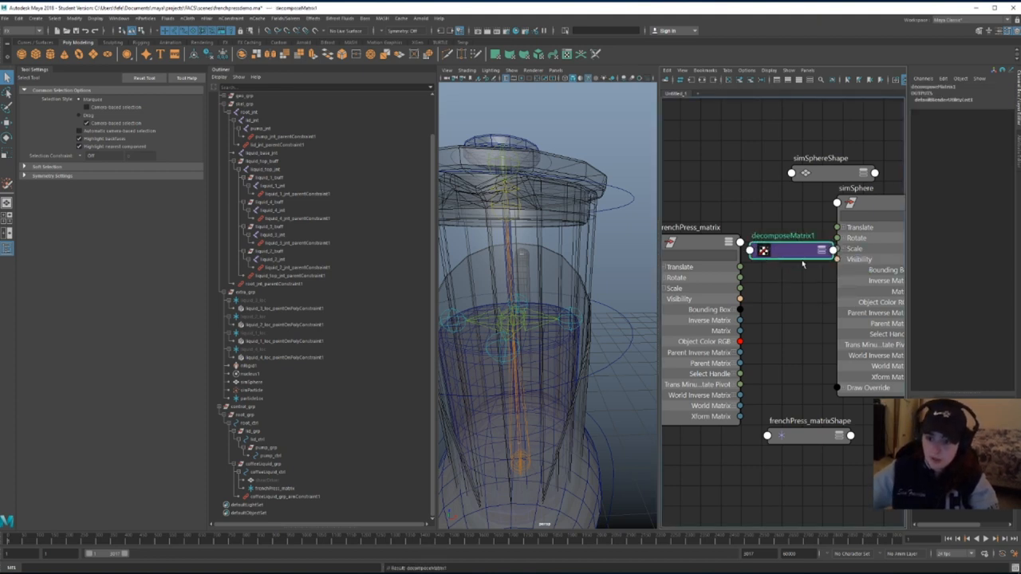
Connect frenchPress_matrix worldMatrix into decomposeMatrix1, and its Output Translate into simSphere's translate
left_click(790, 250)
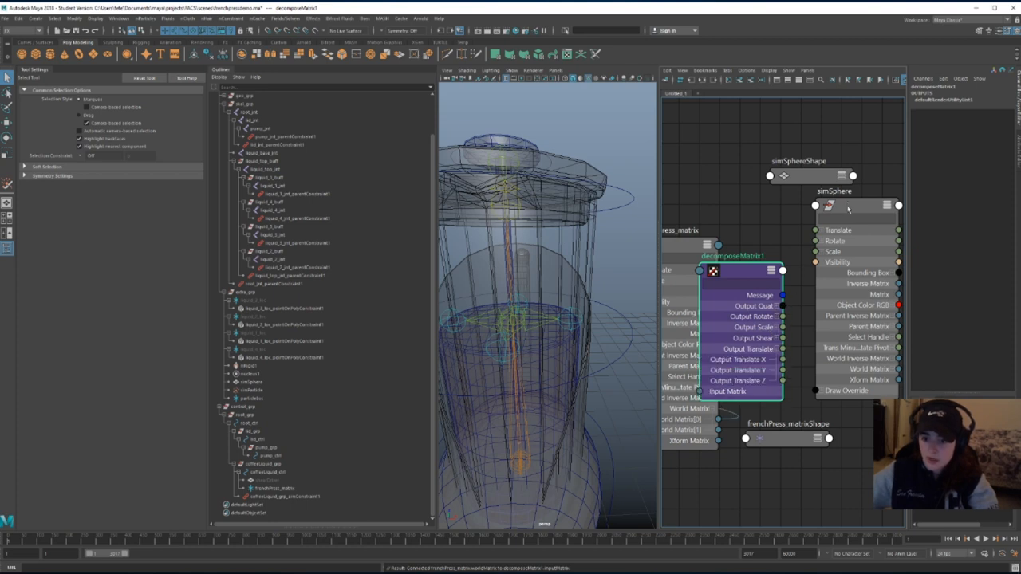
left_click(252, 382)
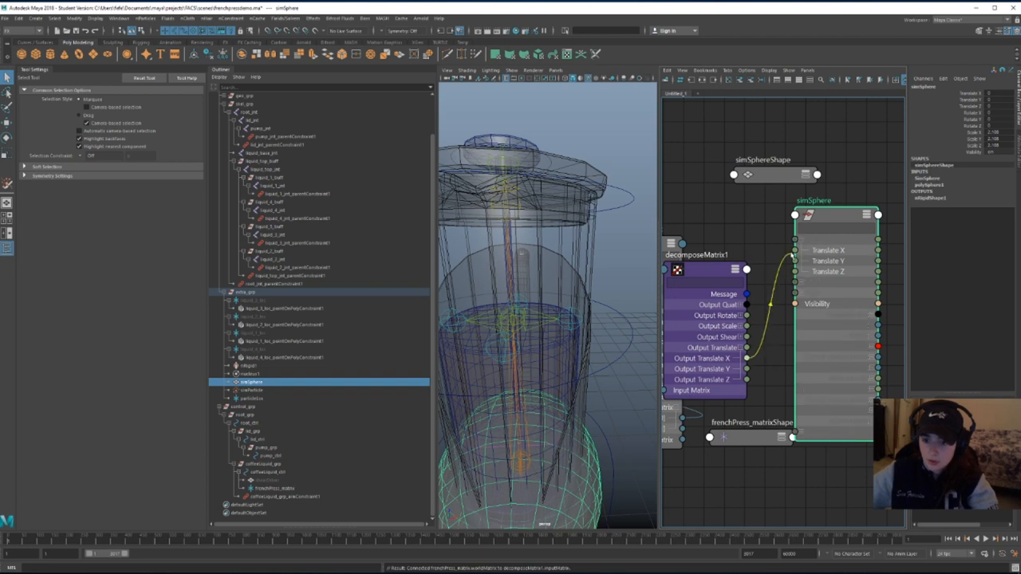
left_click(878, 215)
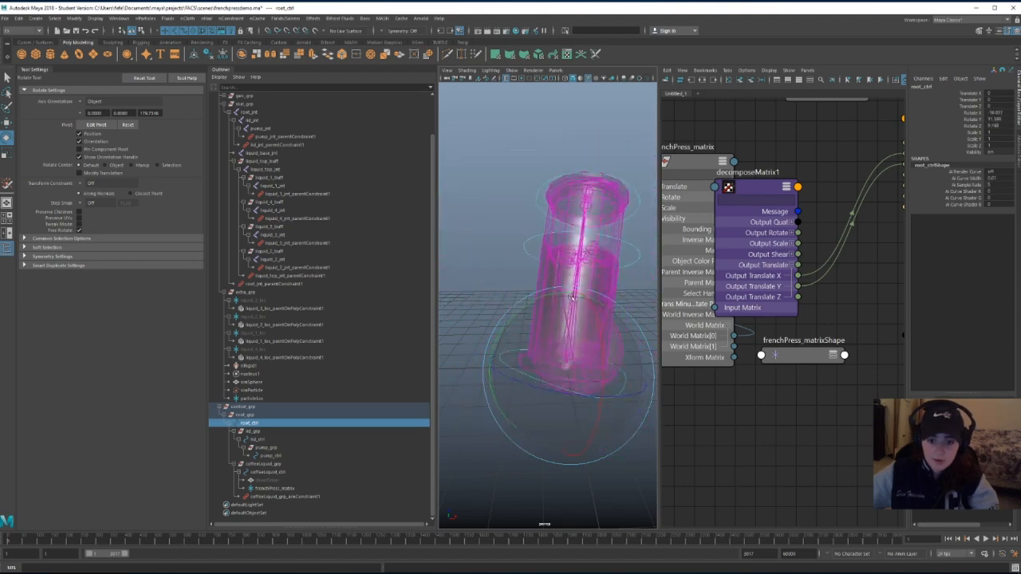
left_click_drag(575, 299, 575, 399)
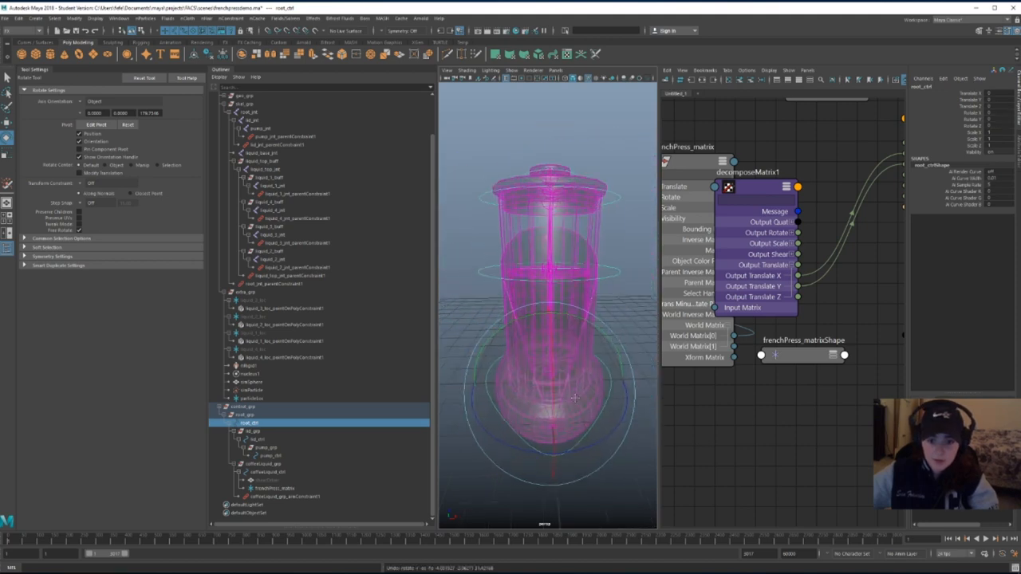
left_click(285, 18)
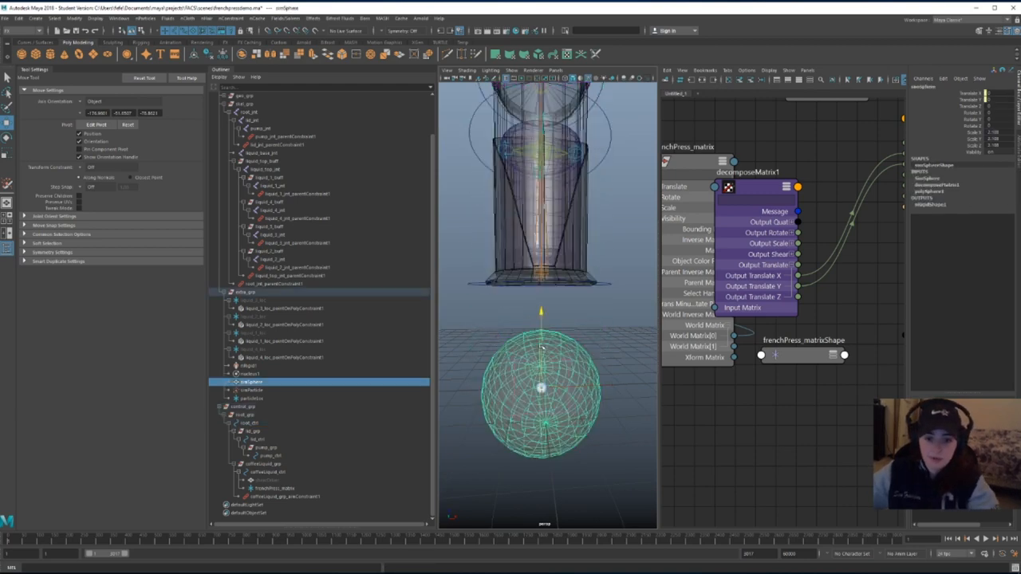
left_click(249, 422)
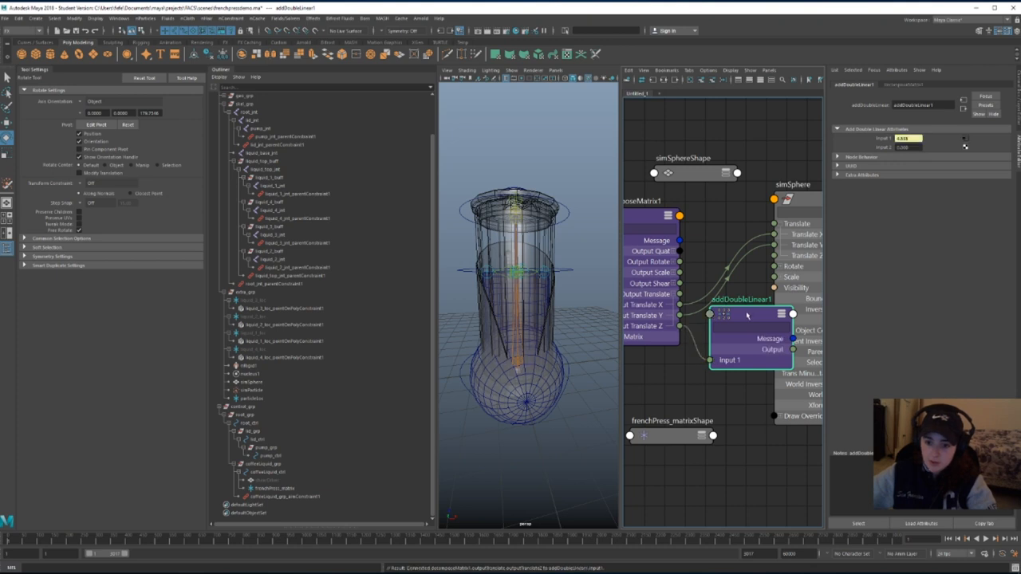
Set addDoubleLinear1's Input 2 to a negative offset of -4.535 before simSphere
left_click_drag(747, 315, 723, 309)
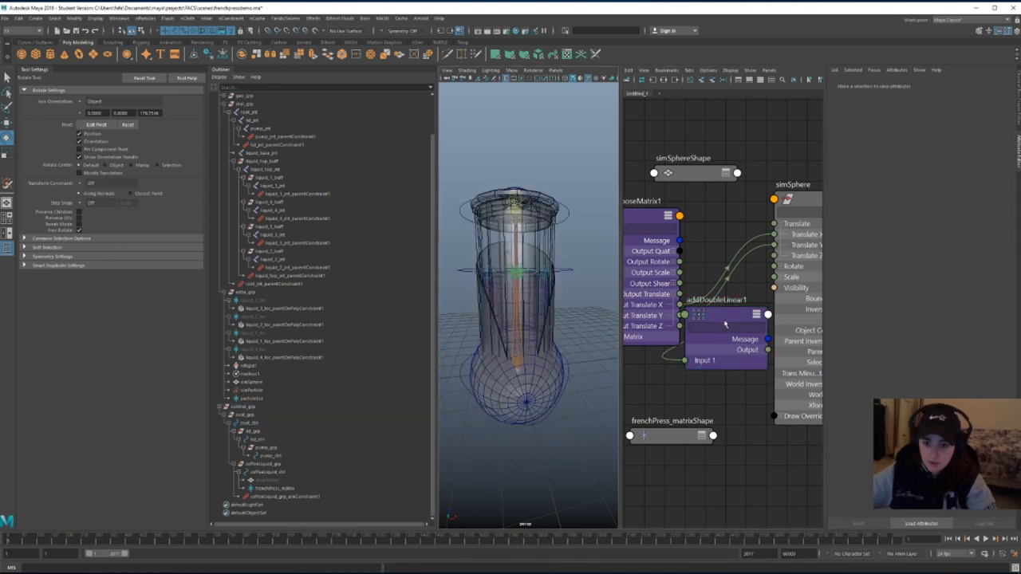
left_click(718, 299)
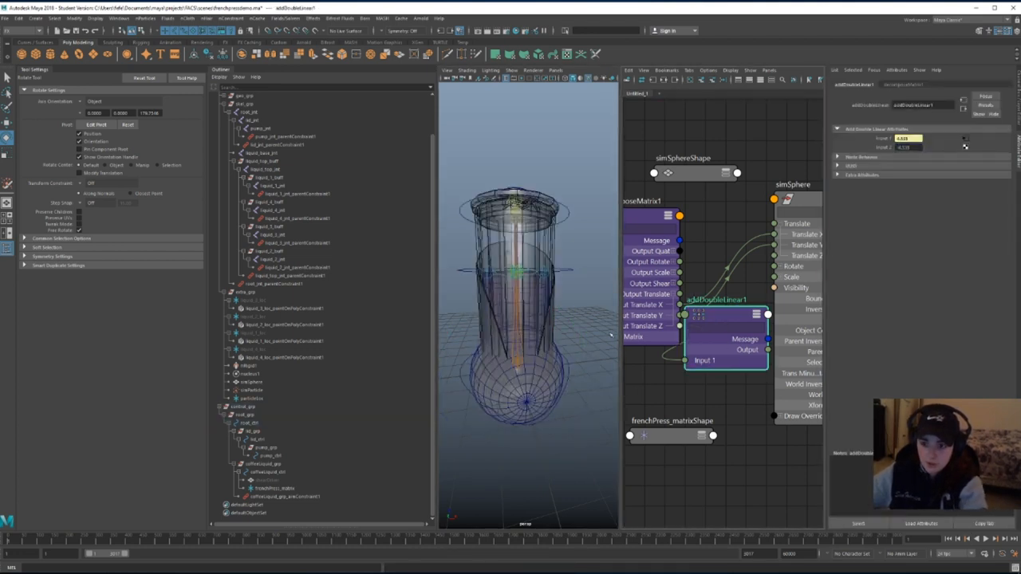
left_click(247, 422)
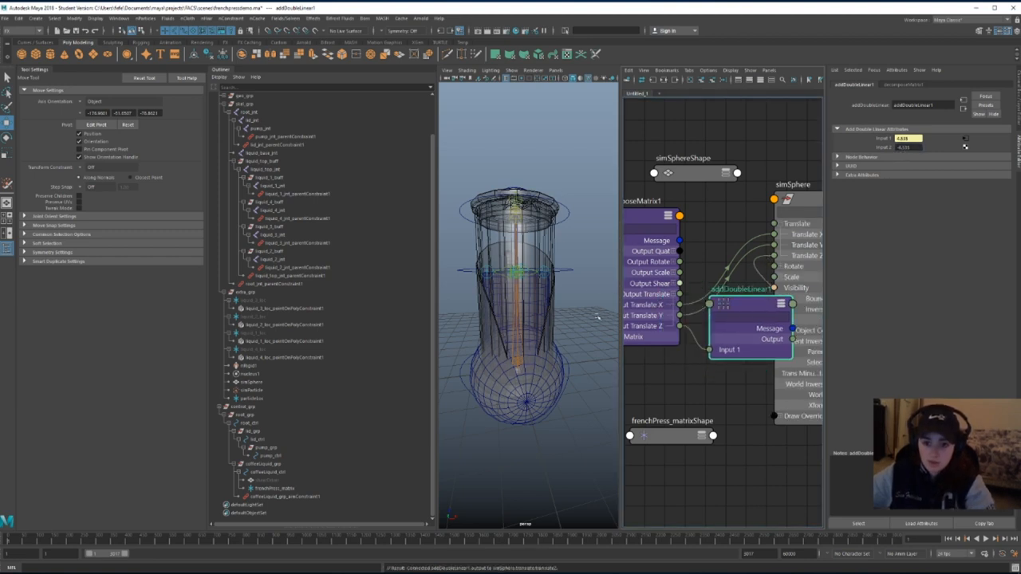
left_click(247, 422)
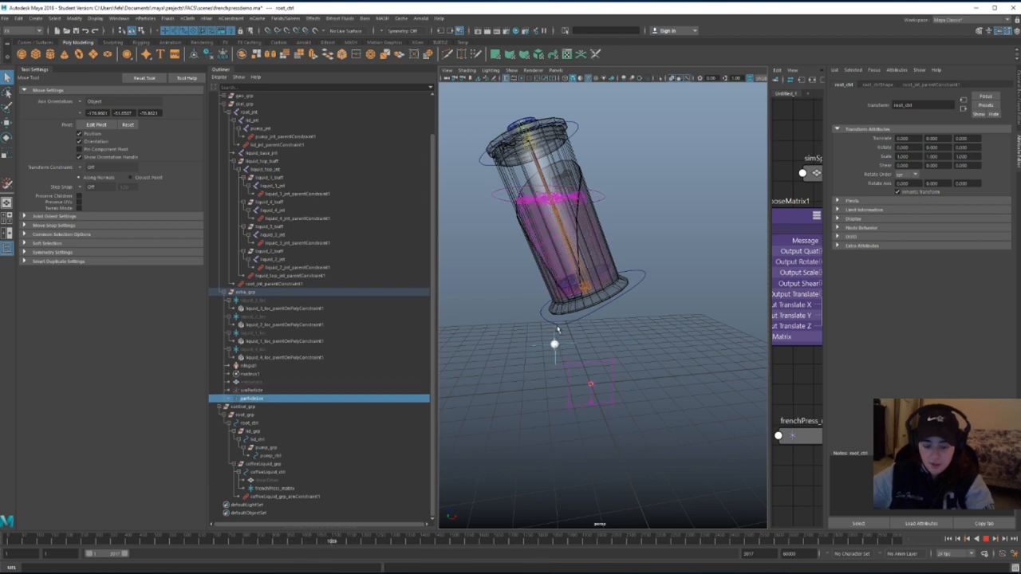
Select root_ctrl to tilt and shift the press during playback
left_click(252, 390)
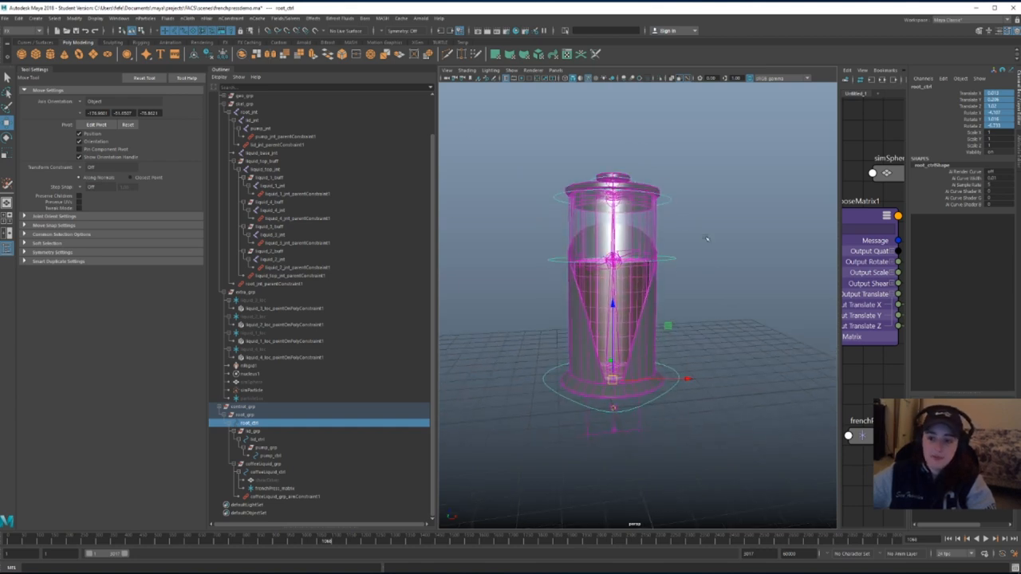
mouse_move(615, 224)
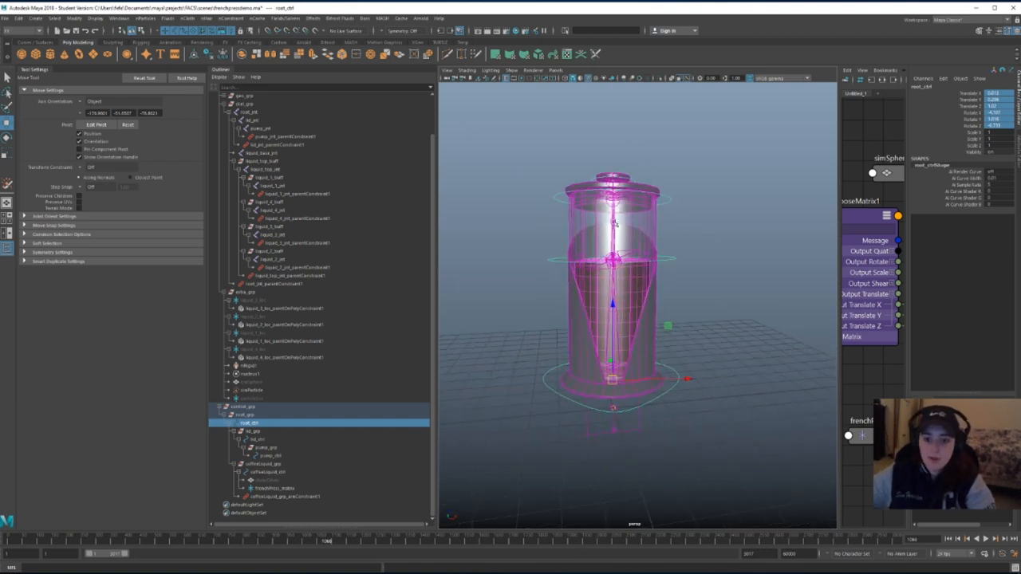